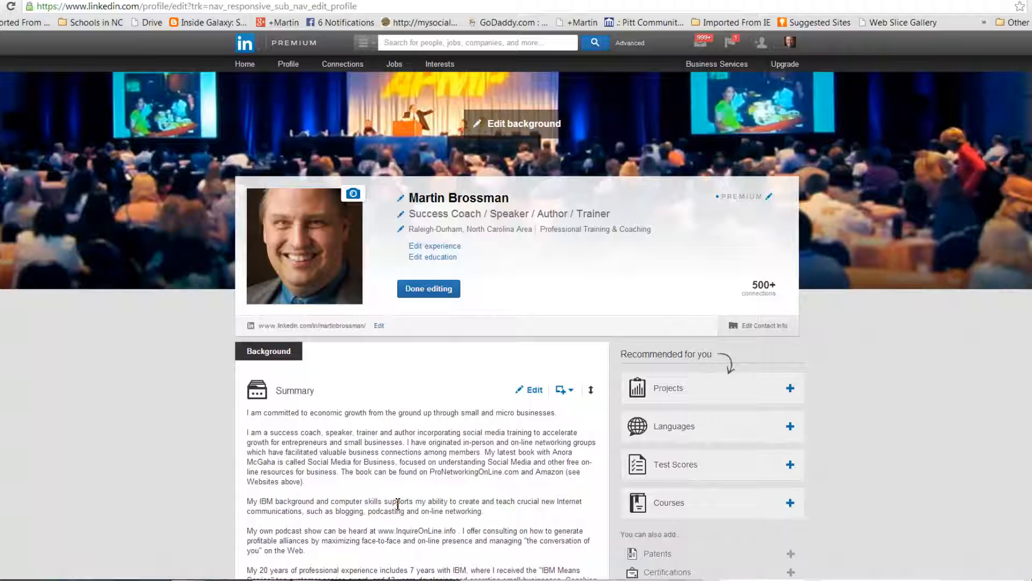
{"action": "mouse_move", "coordinate": [256, 74]}
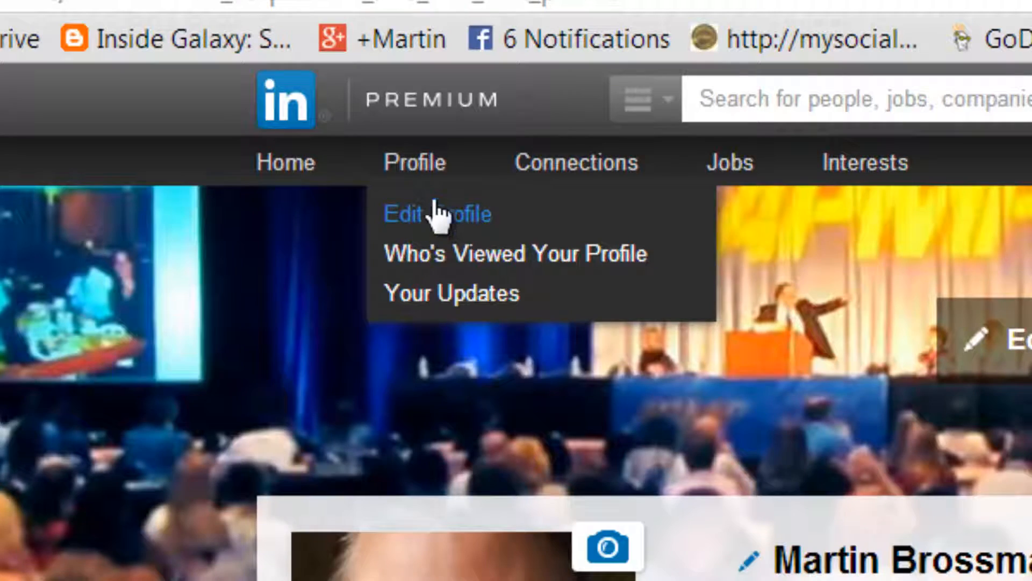
Step: Open public profile settings and keep the profile visible to everyone with all sections included
{"action": "left_click", "coordinate": [435, 214]}
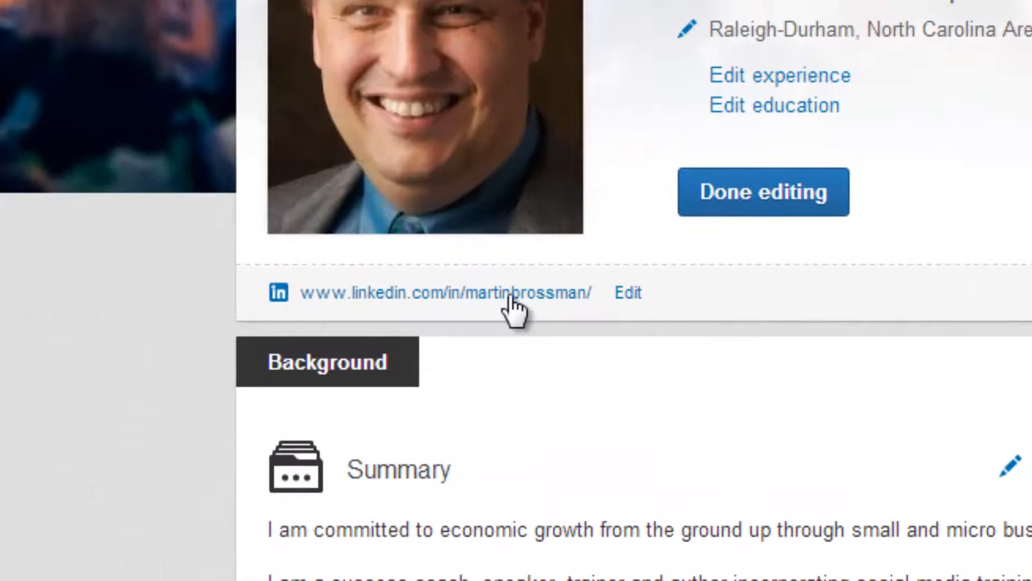
{"action": "mouse_move", "coordinate": [563, 322]}
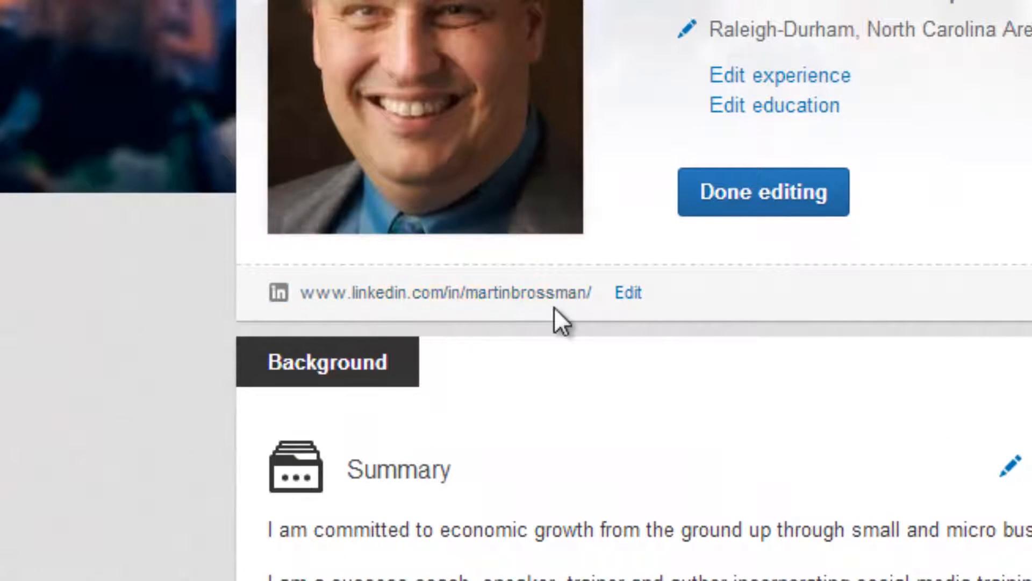
{"action": "mouse_move", "coordinate": [586, 322]}
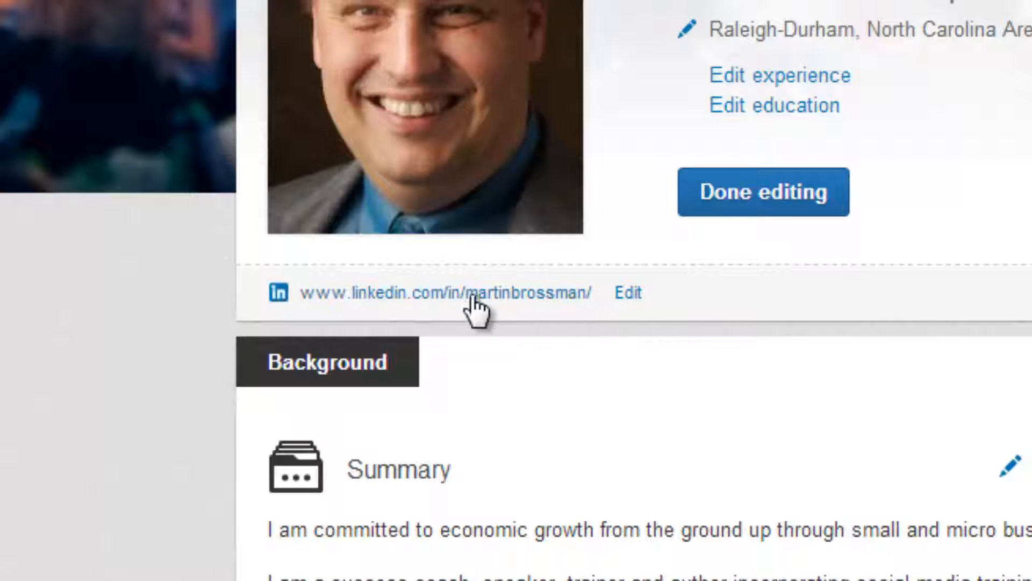
{"action": "mouse_move", "coordinate": [641, 306]}
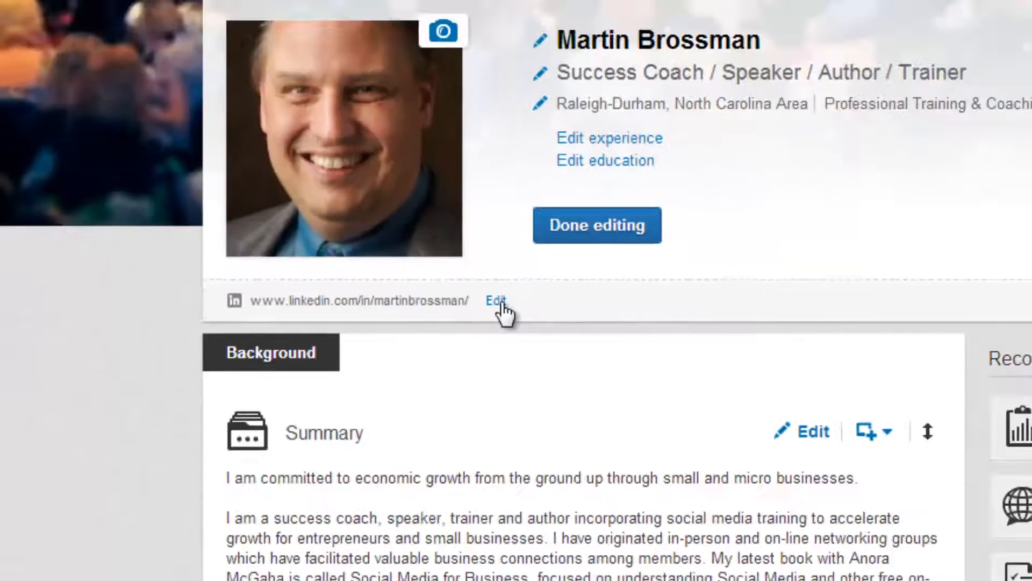
{"action": "left_click", "coordinate": [494, 301]}
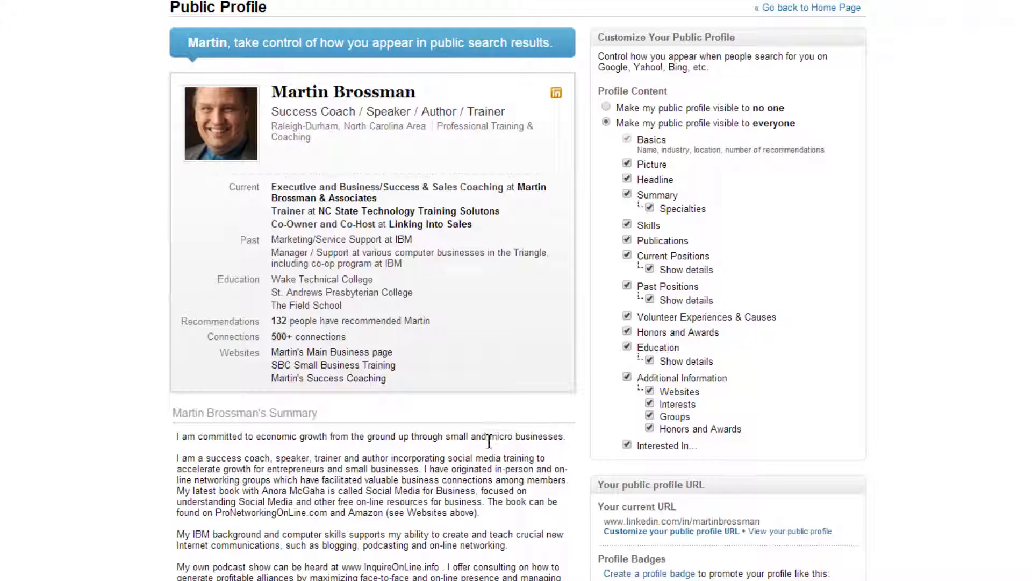
{"action": "scroll", "scroll_direction": "down", "scroll_amount": 3}
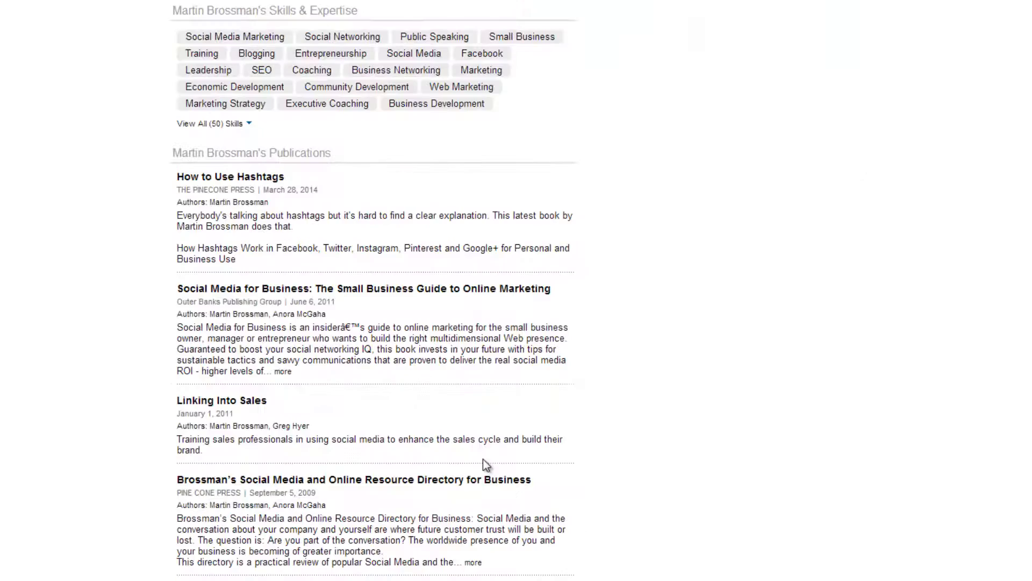
{"action": "scroll", "scroll_direction": "down", "scroll_amount": 3}
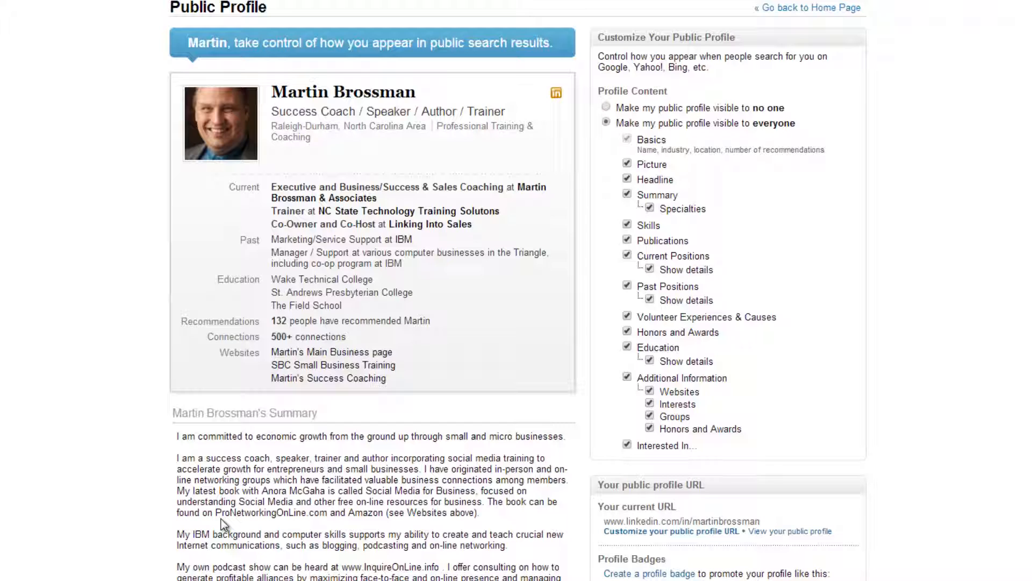
{"action": "mouse_move", "coordinate": [411, 511]}
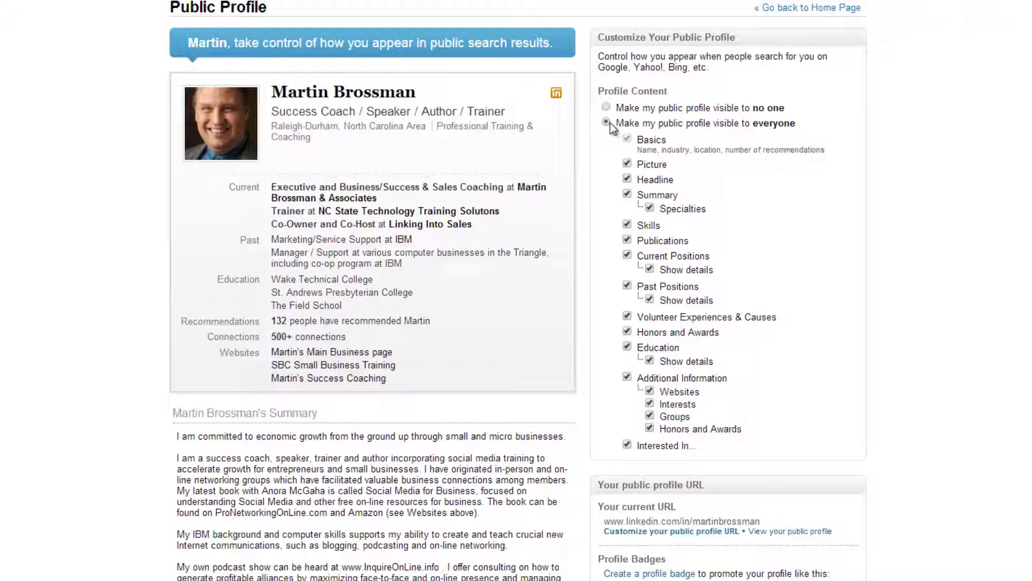
{"action": "left_click", "coordinate": [605, 108]}
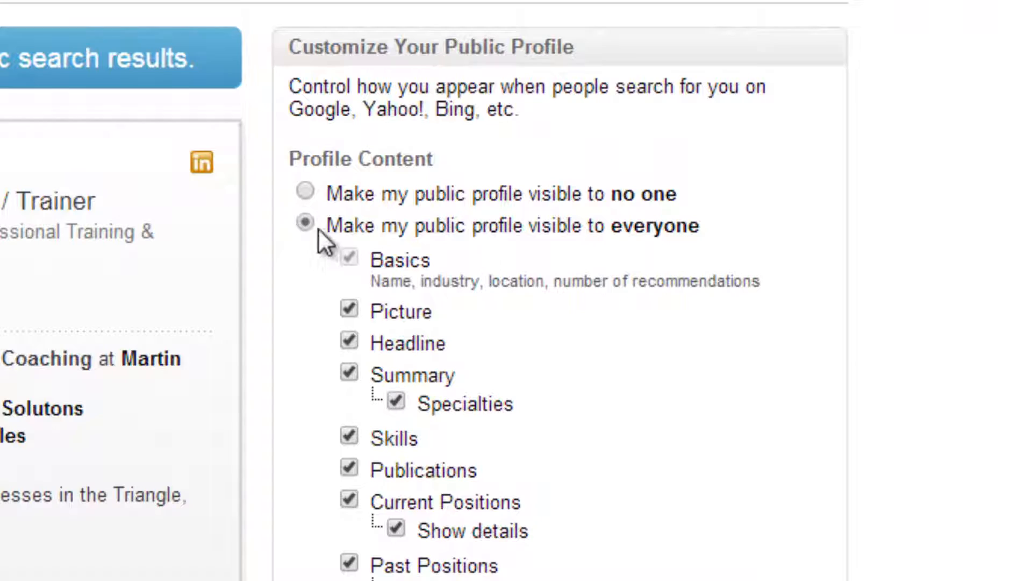
{"action": "mouse_move", "coordinate": [685, 238]}
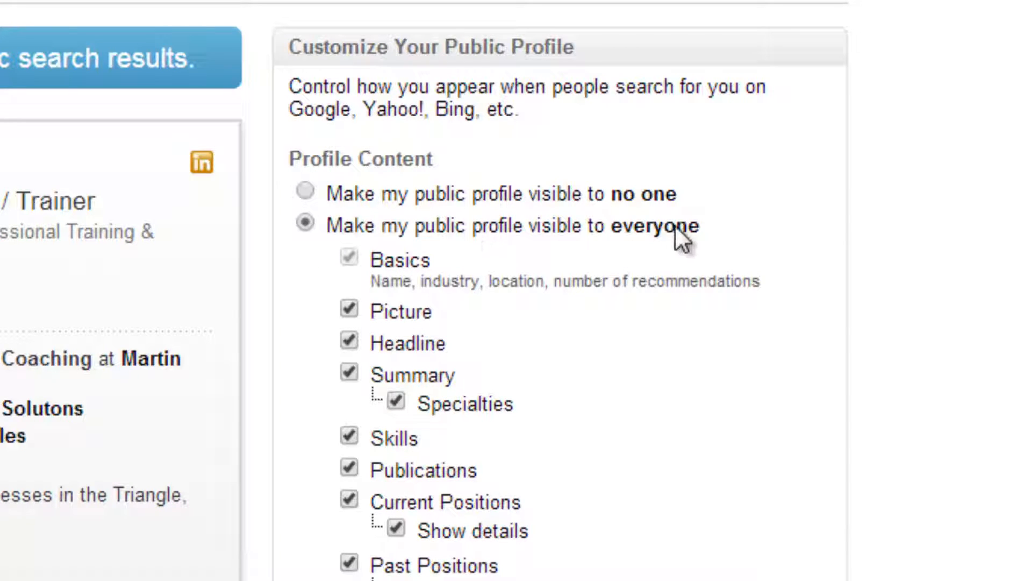
{"action": "scroll", "scroll_direction": "down", "scroll_amount": 3}
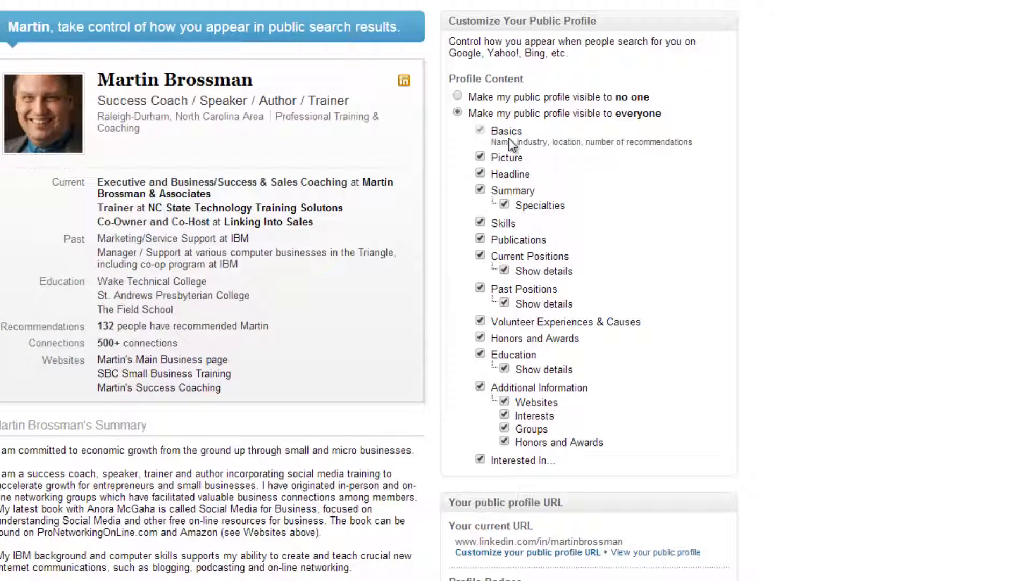
{"action": "mouse_move", "coordinate": [612, 184]}
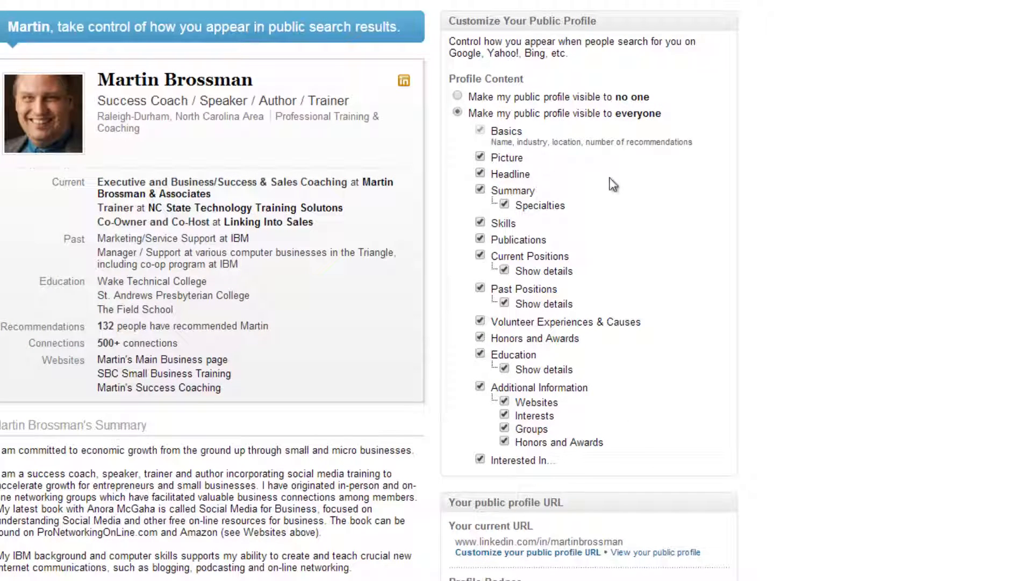
{"action": "mouse_move", "coordinate": [530, 264]}
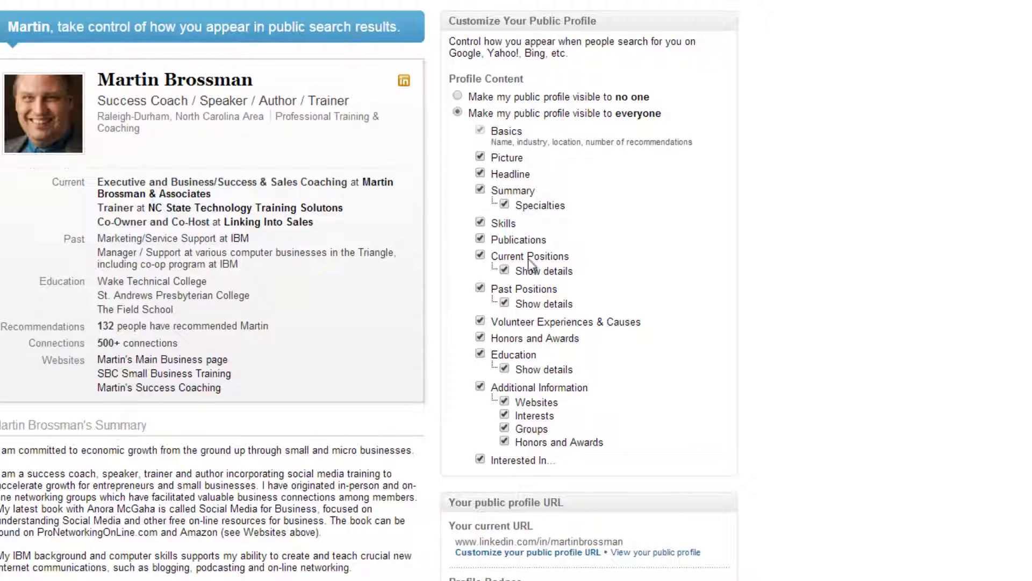
{"action": "scroll", "scroll_direction": "down", "scroll_amount": 3}
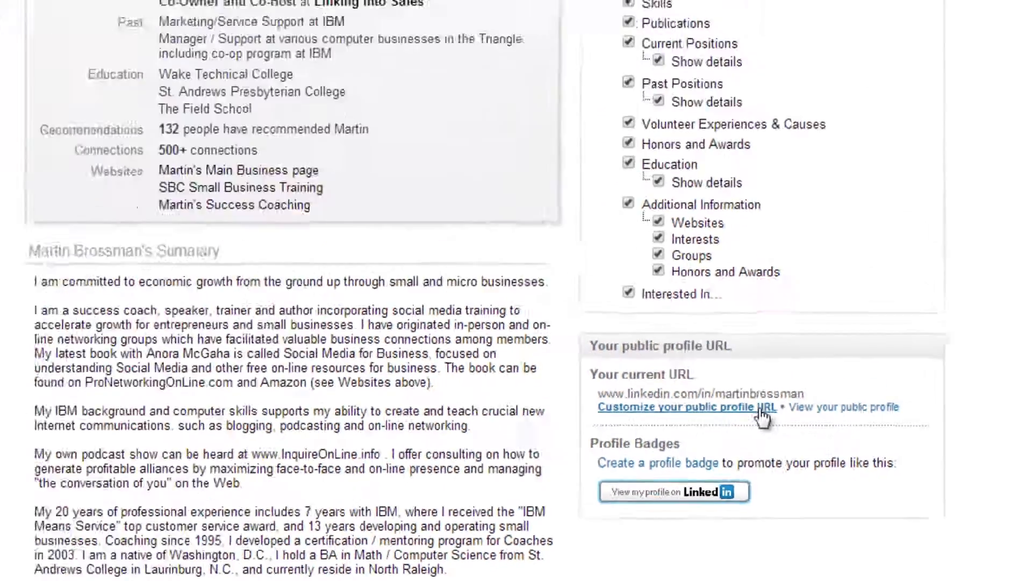
Step: Set 'martinbrossman' as the custom public profile URL
{"action": "left_click", "coordinate": [683, 407]}
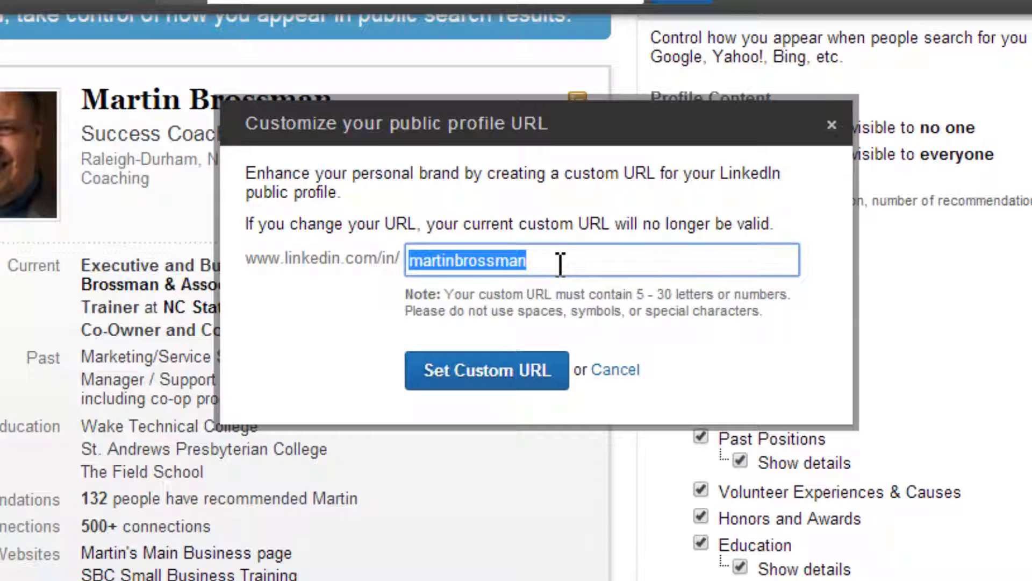
{"action": "mouse_move", "coordinate": [549, 263]}
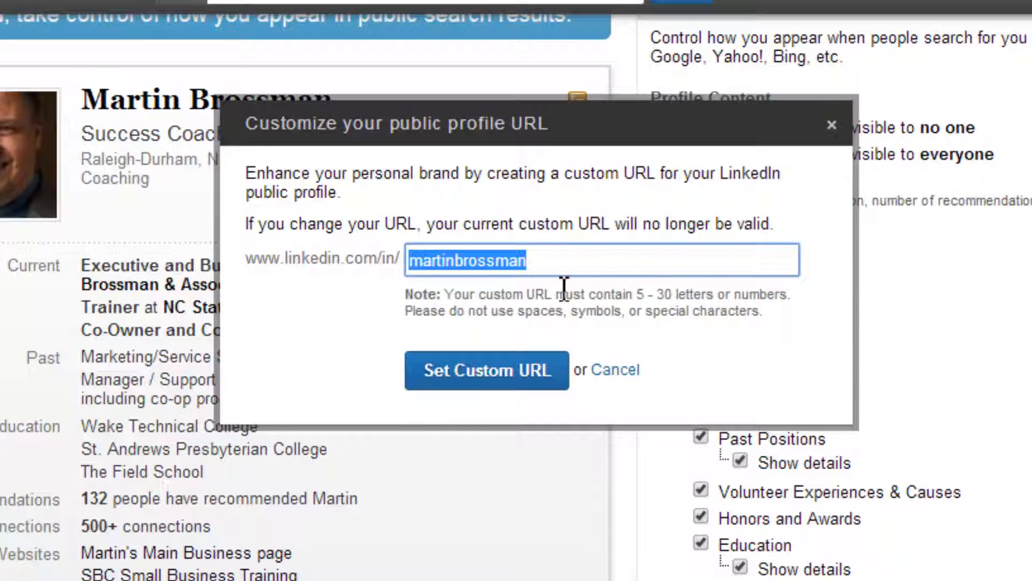
{"action": "mouse_move", "coordinate": [642, 385]}
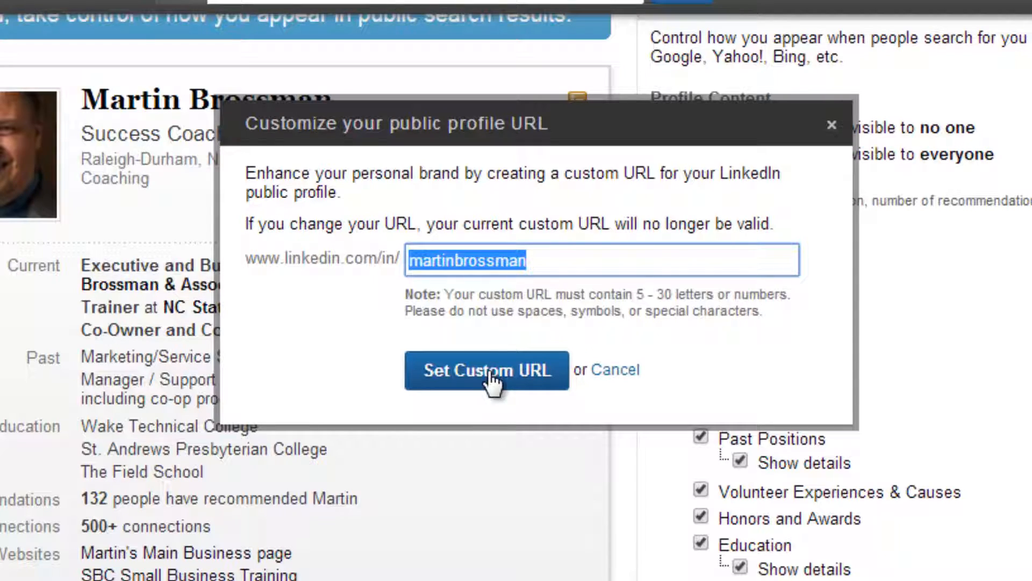
{"action": "left_click", "coordinate": [486, 369]}
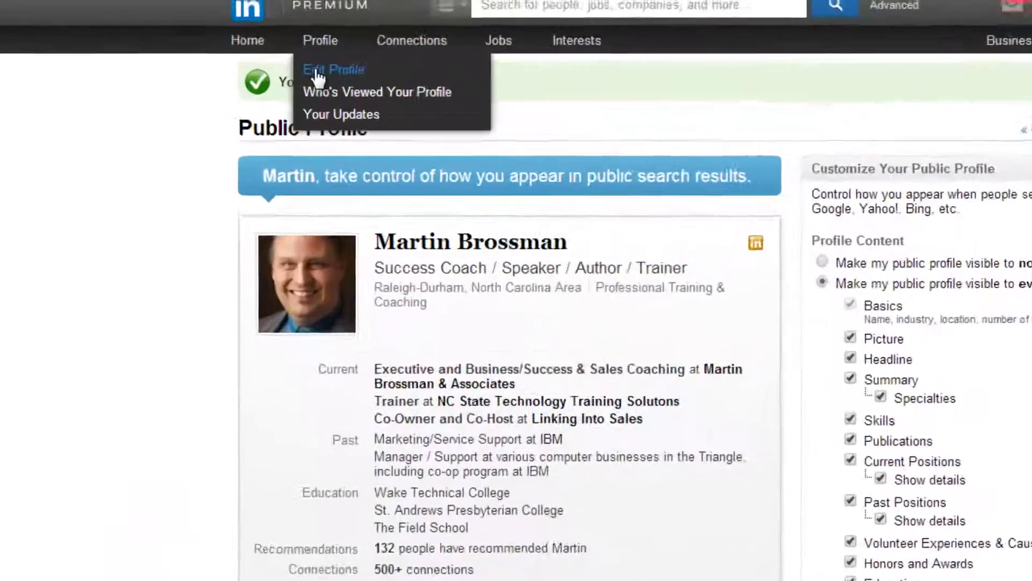
Step: Return to the profile editor and expand Contact Info to review phone and website entries
{"action": "left_click", "coordinate": [334, 70]}
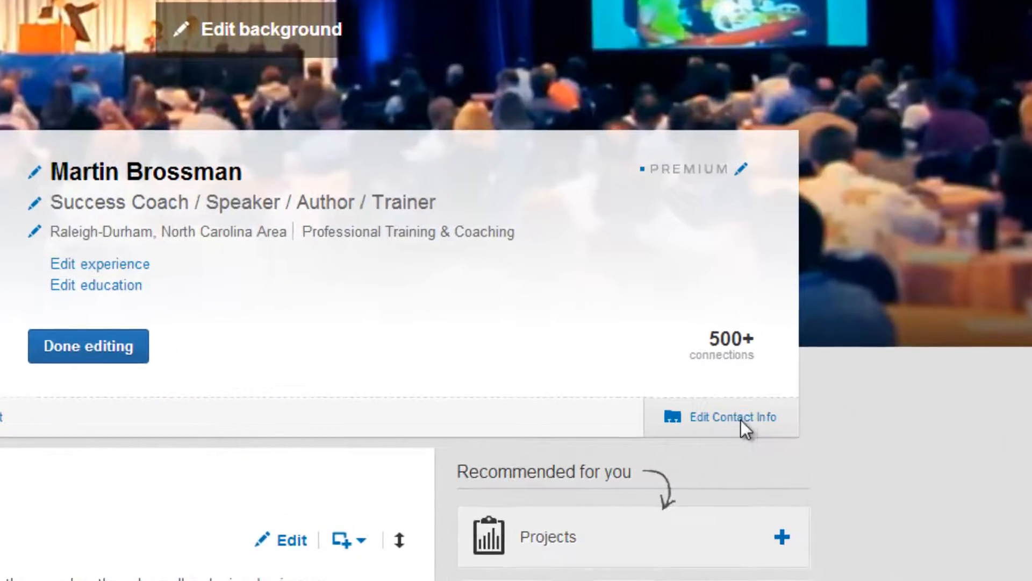
{"action": "left_click", "coordinate": [729, 416]}
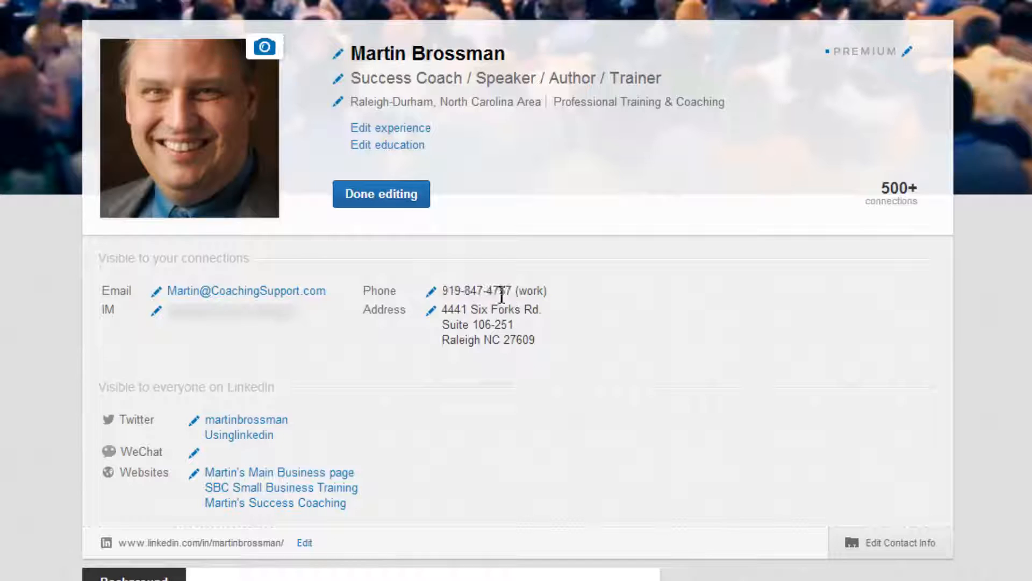
{"action": "double_click", "coordinate": [477, 291]}
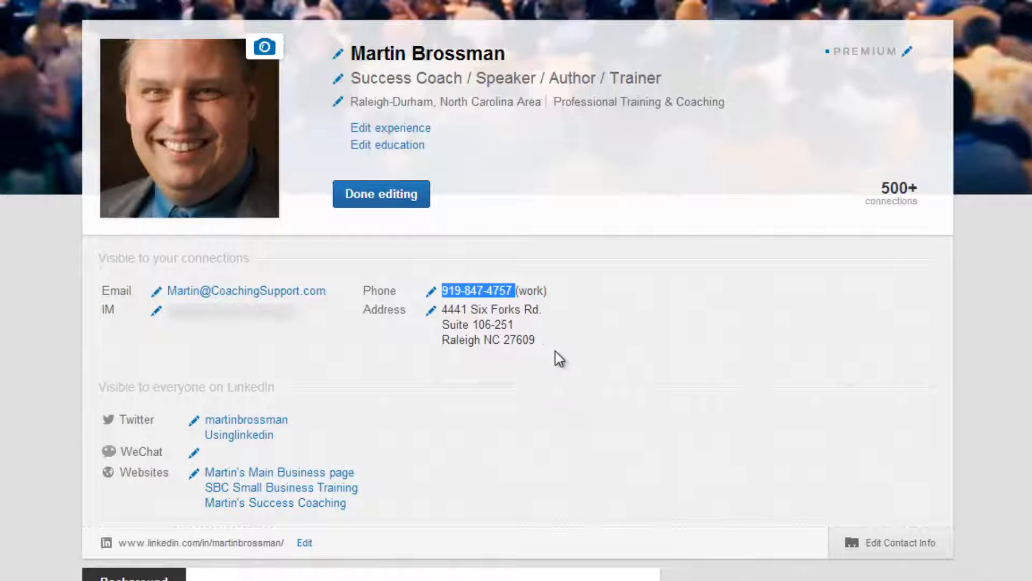
{"action": "mouse_move", "coordinate": [713, 366]}
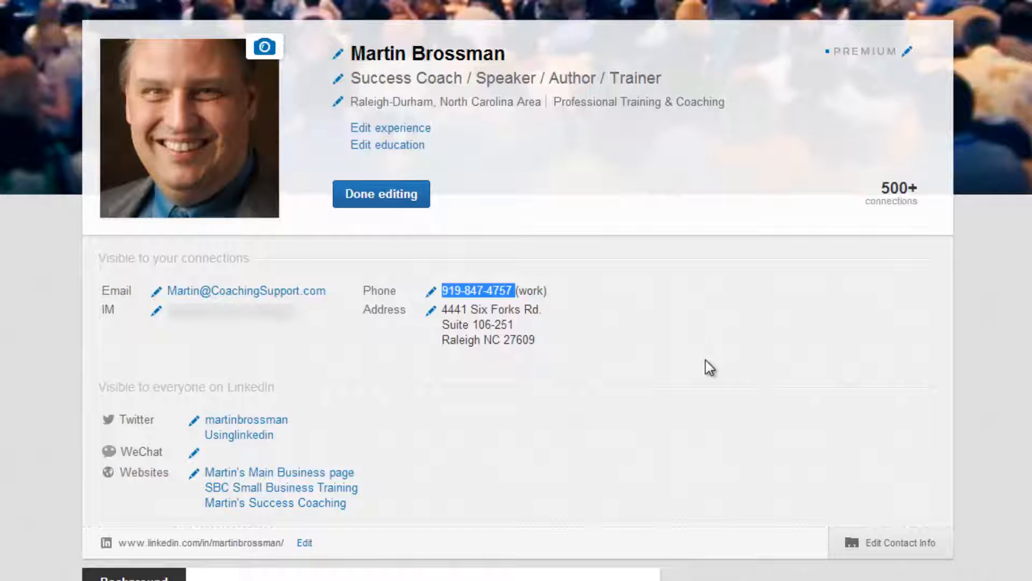
{"action": "mouse_move", "coordinate": [679, 392]}
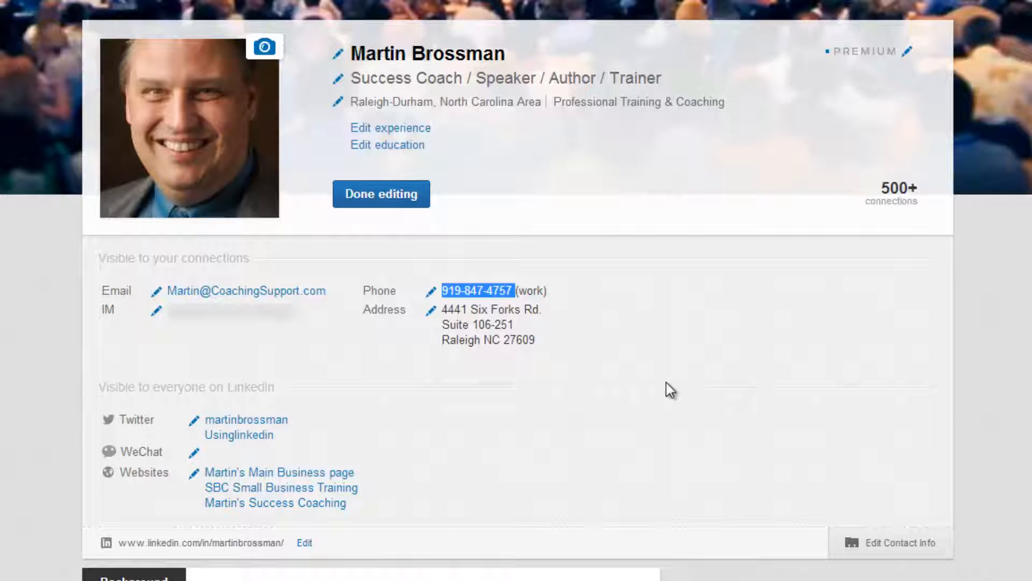
{"action": "mouse_move", "coordinate": [668, 388]}
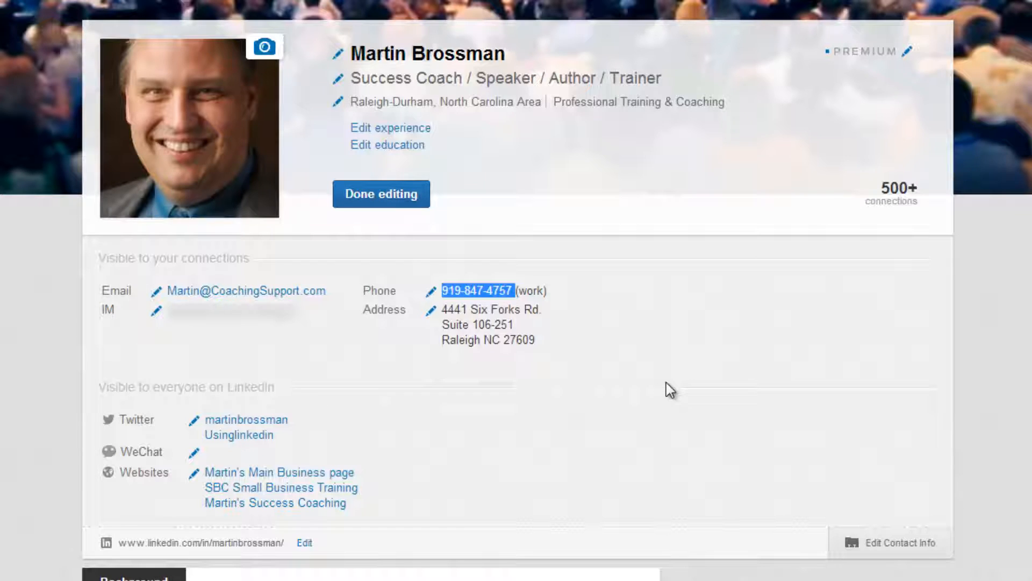
{"action": "mouse_move", "coordinate": [643, 387]}
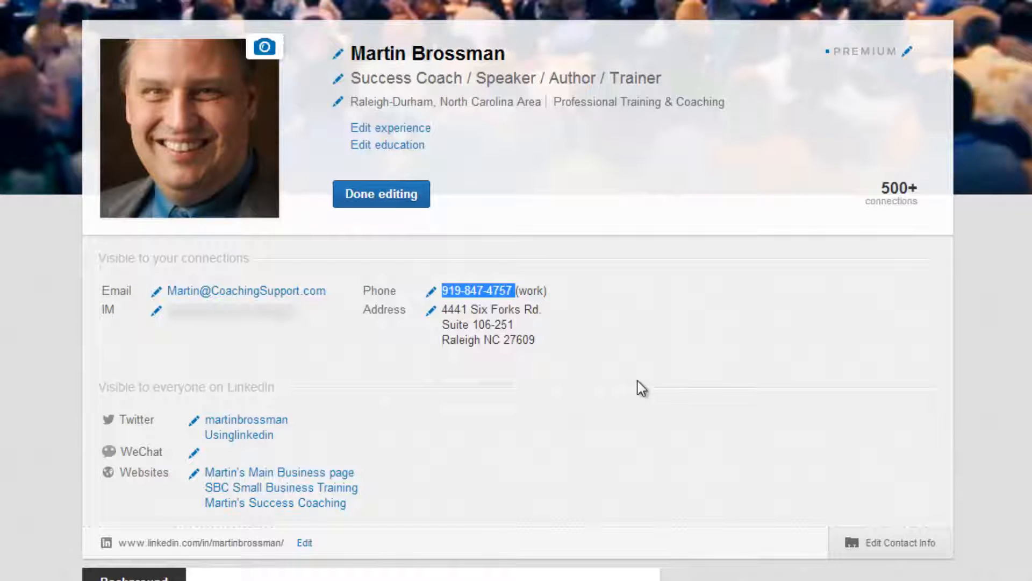
{"action": "mouse_move", "coordinate": [495, 405]}
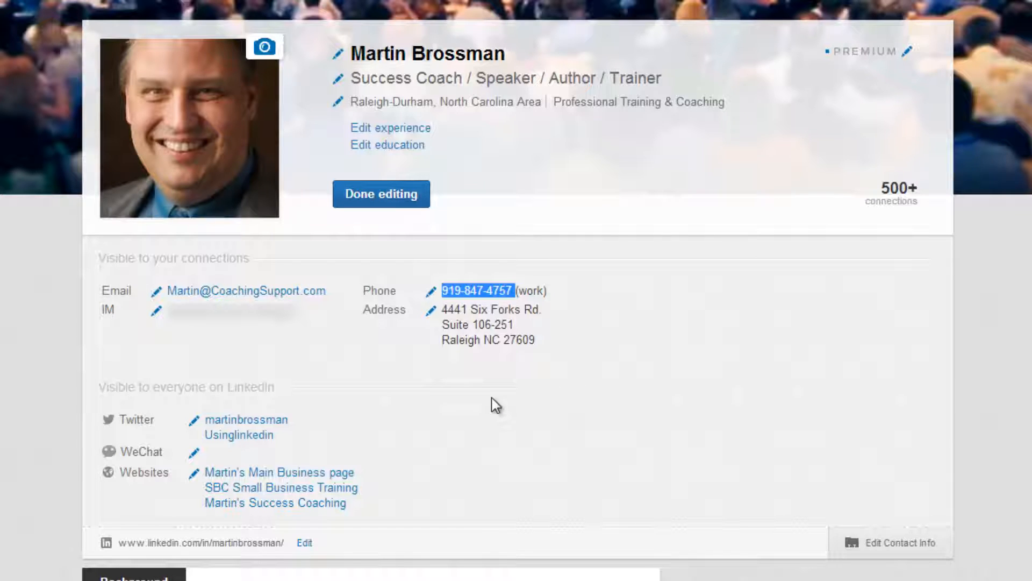
{"action": "mouse_move", "coordinate": [314, 420]}
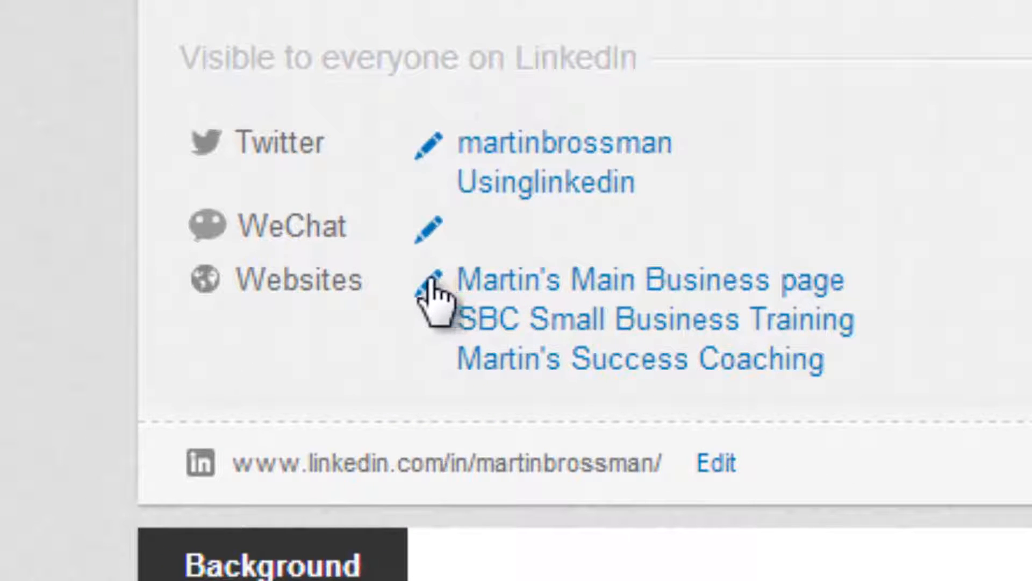
{"action": "mouse_move", "coordinate": [278, 302]}
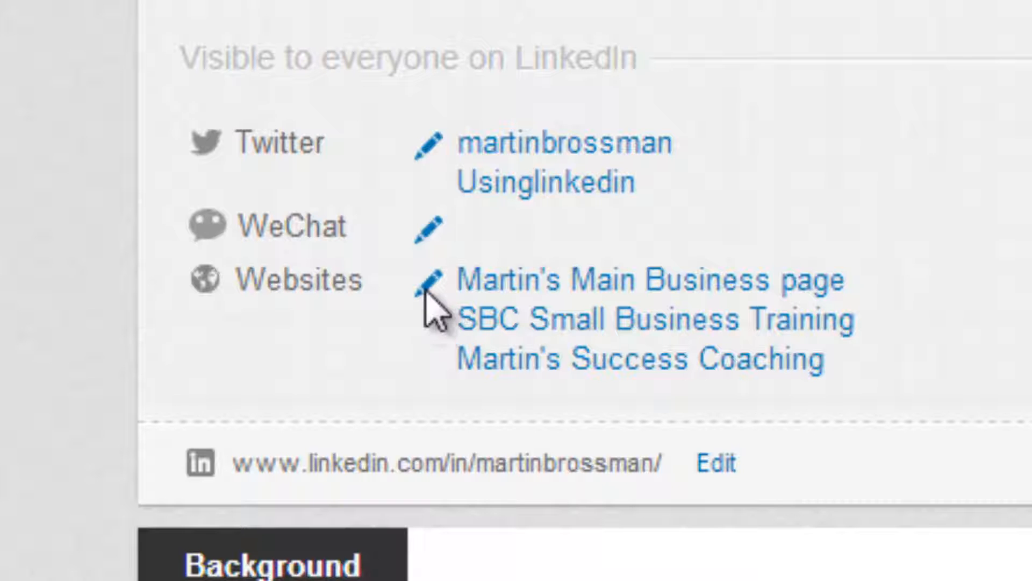
Step: Change the first website's link type, retitle it 'Martin's Main Business page', and save
{"action": "left_click", "coordinate": [428, 282]}
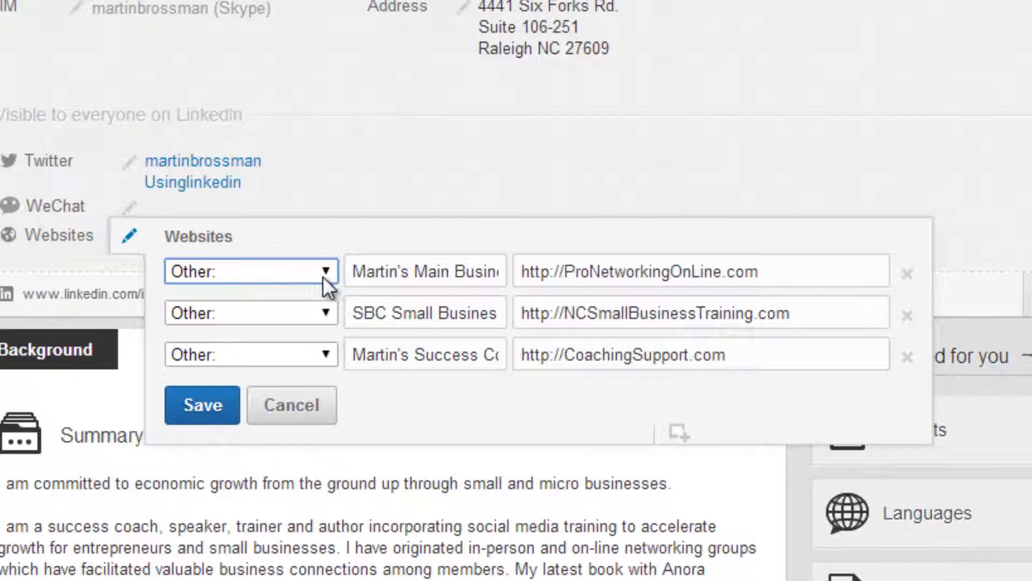
{"action": "left_click", "coordinate": [250, 271]}
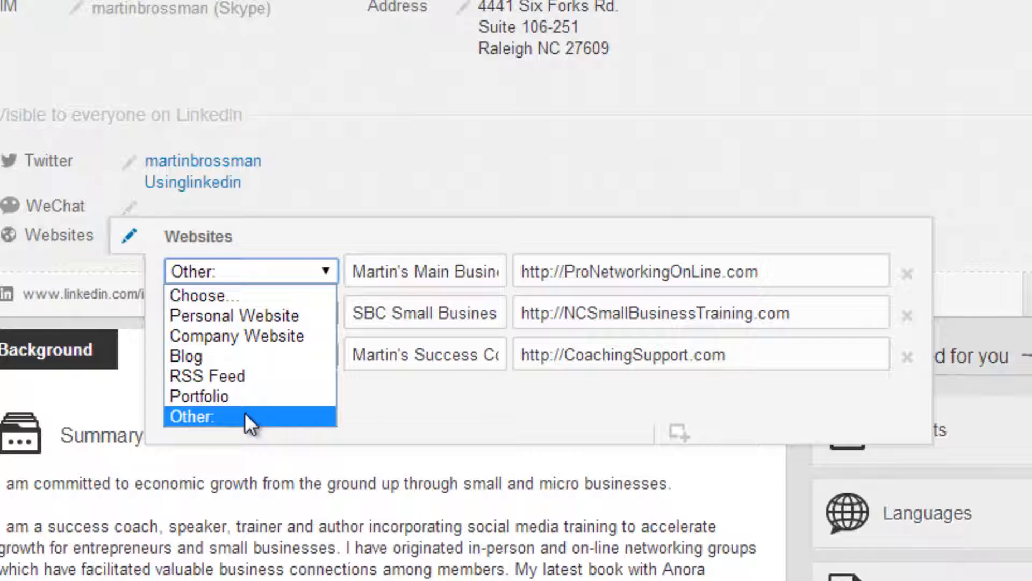
{"action": "left_click", "coordinate": [193, 416]}
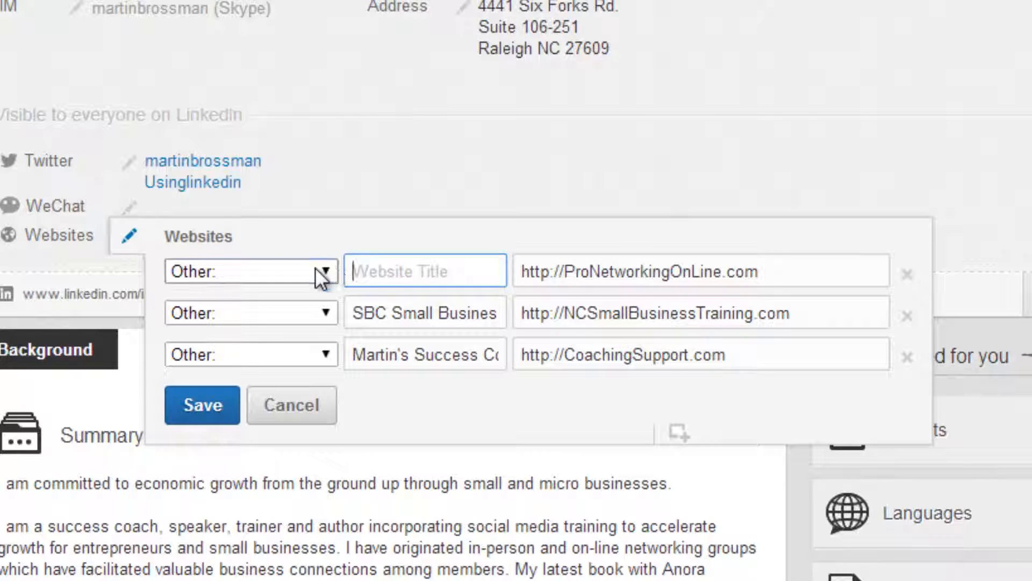
{"action": "left_click", "coordinate": [250, 270]}
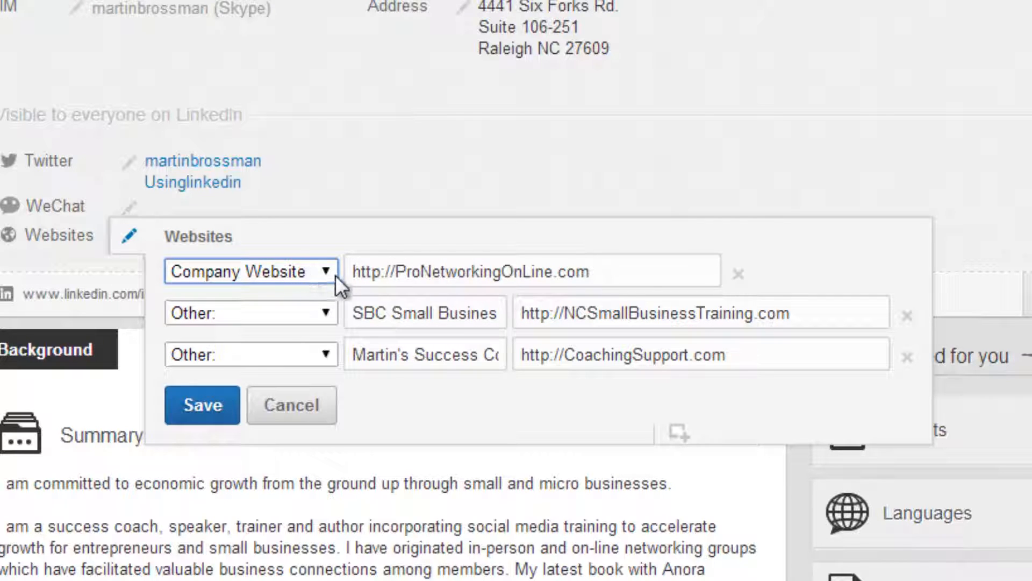
{"action": "mouse_move", "coordinate": [302, 286]}
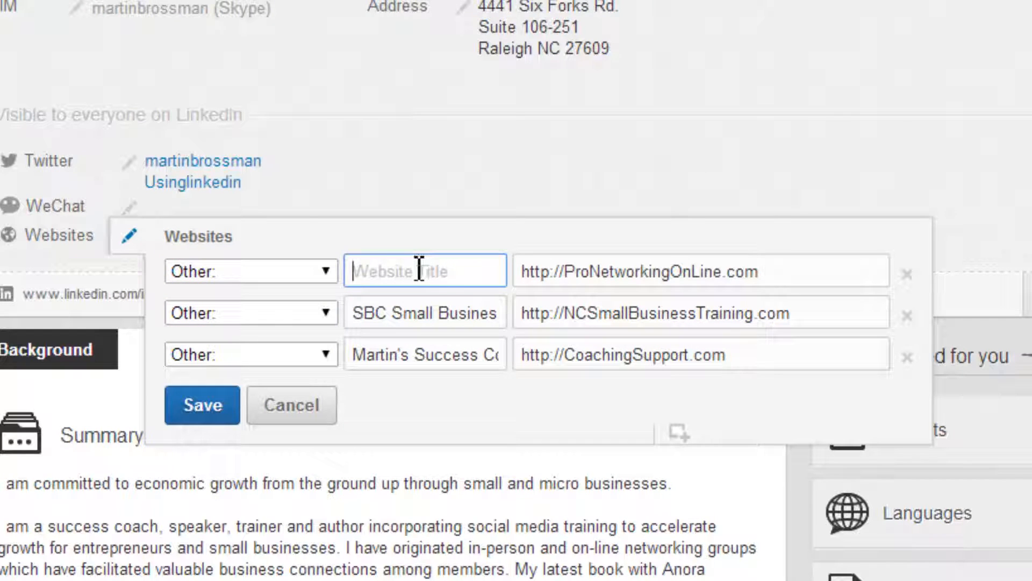
{"action": "type", "text": "Main Business page"}
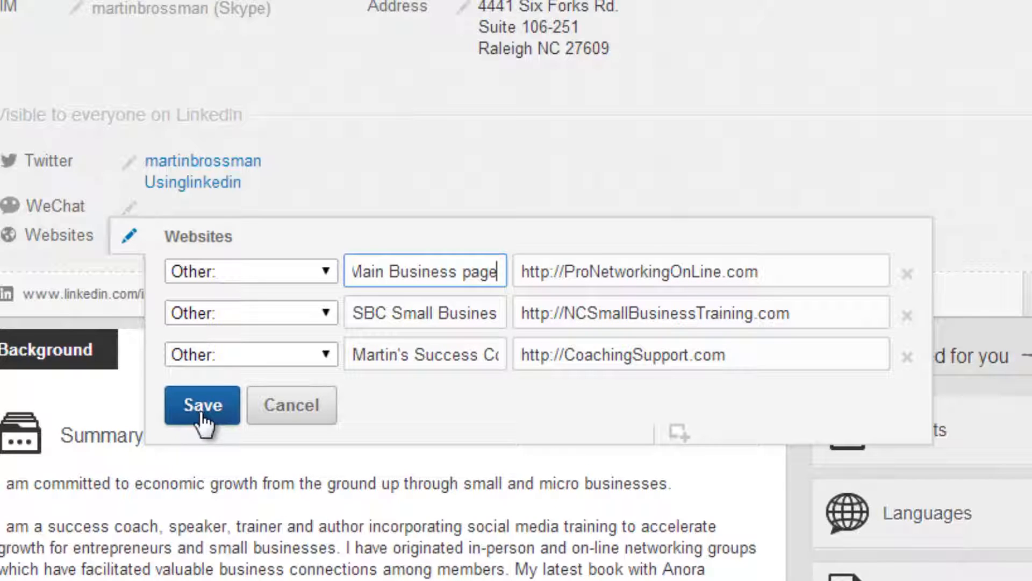
{"action": "left_click", "coordinate": [202, 405]}
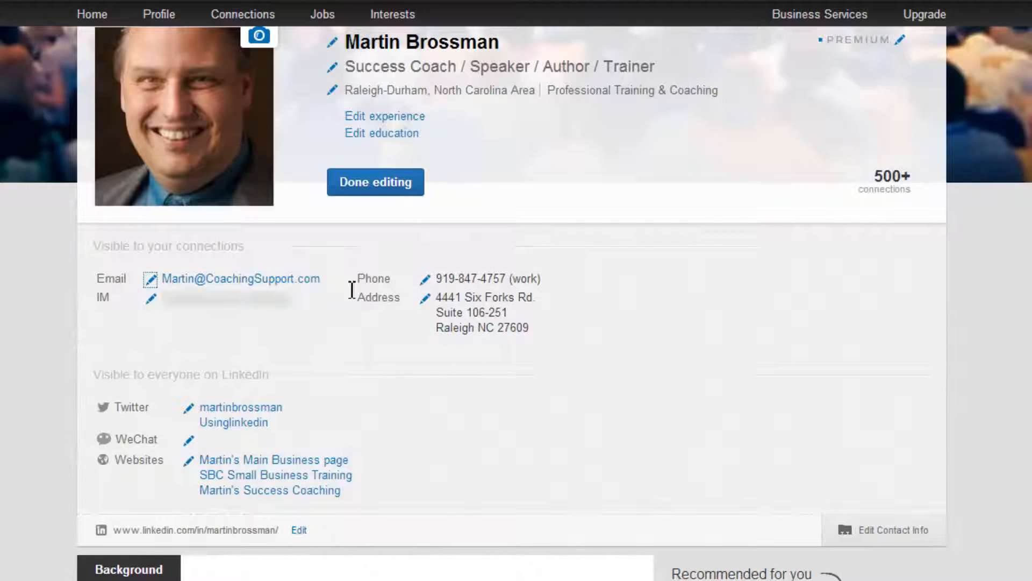
{"action": "mouse_move", "coordinate": [434, 529]}
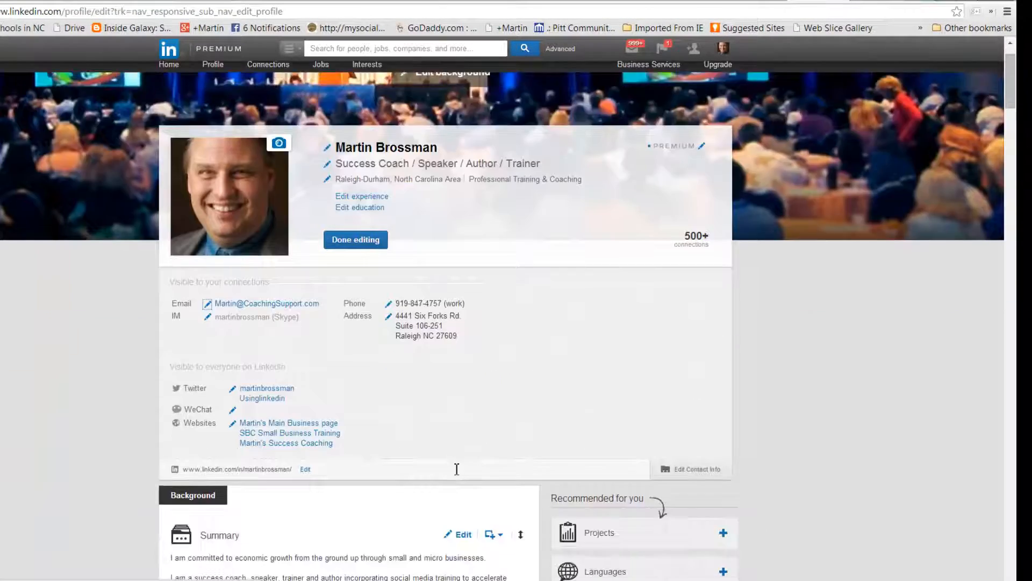
{"action": "scroll", "scroll_direction": "down", "scroll_amount": 3}
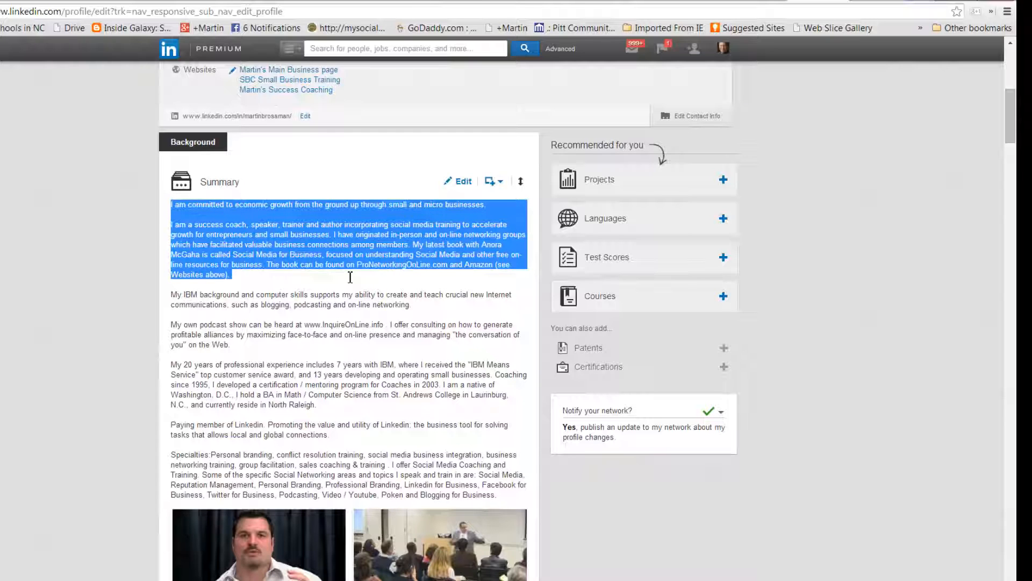
{"action": "left_click", "coordinate": [250, 291]}
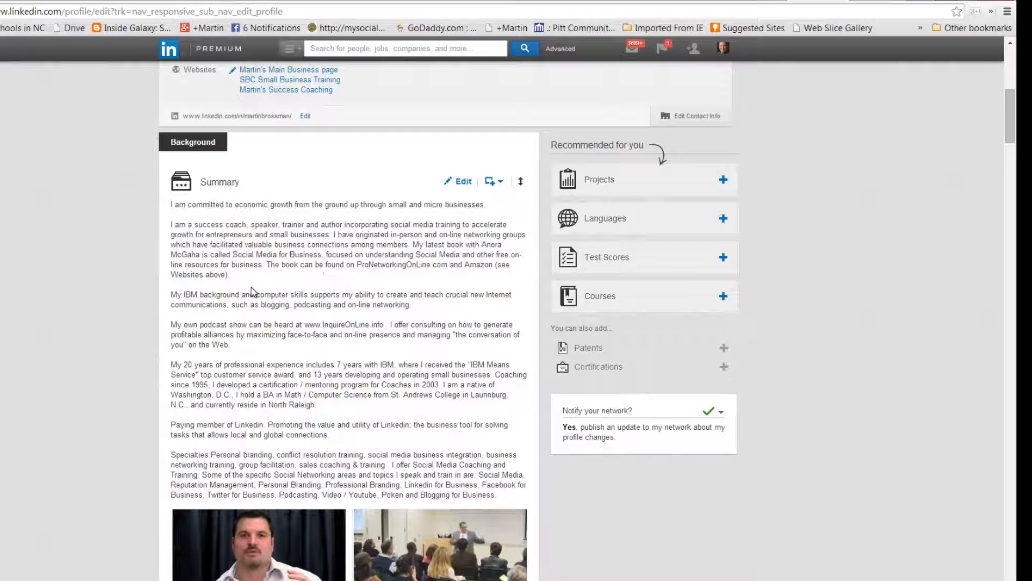
{"action": "left_click_drag", "start_coordinate": [170, 203], "coordinate": [231, 275]}
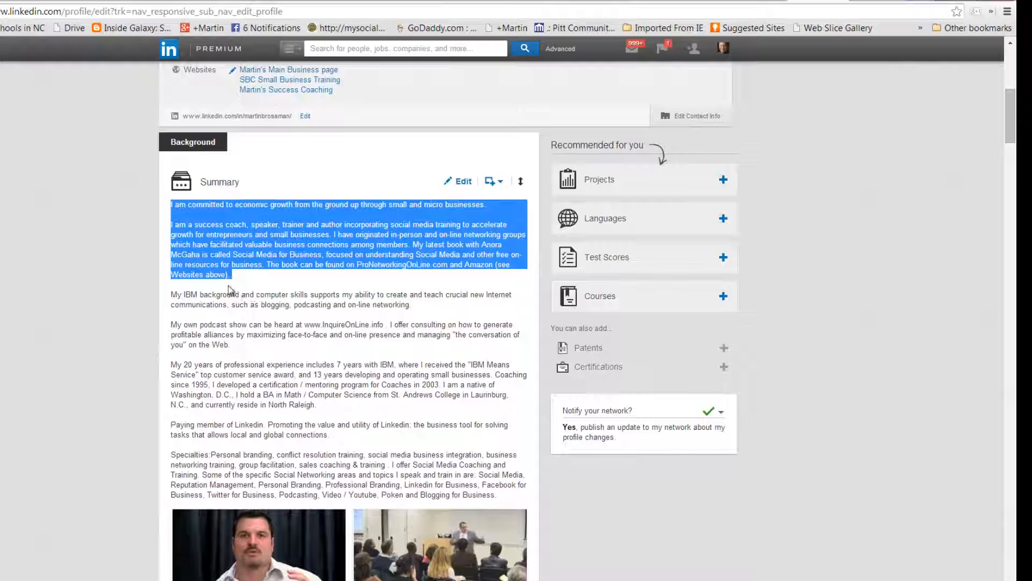
{"action": "left_click", "coordinate": [228, 287]}
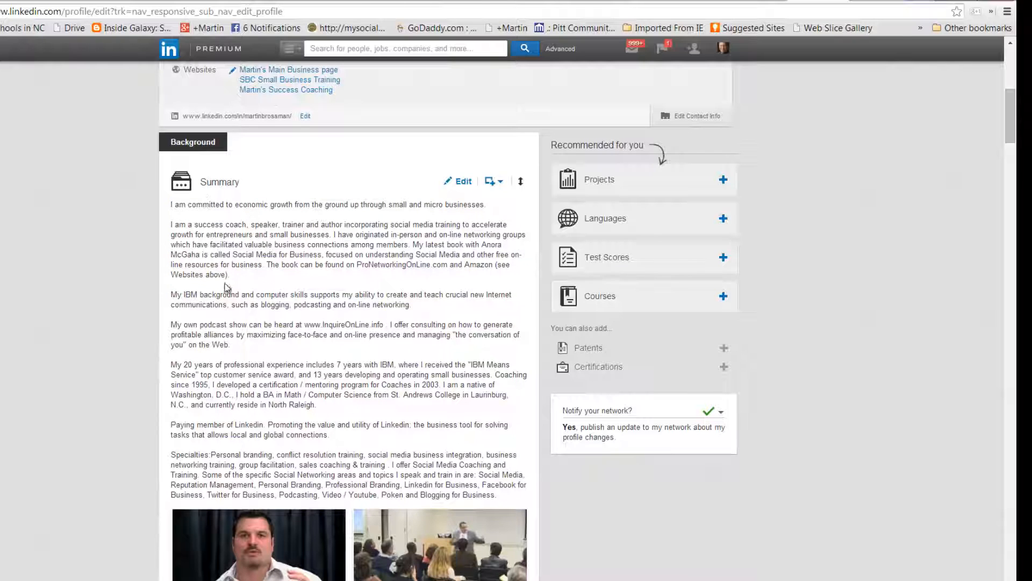
{"action": "mouse_move", "coordinate": [189, 461]}
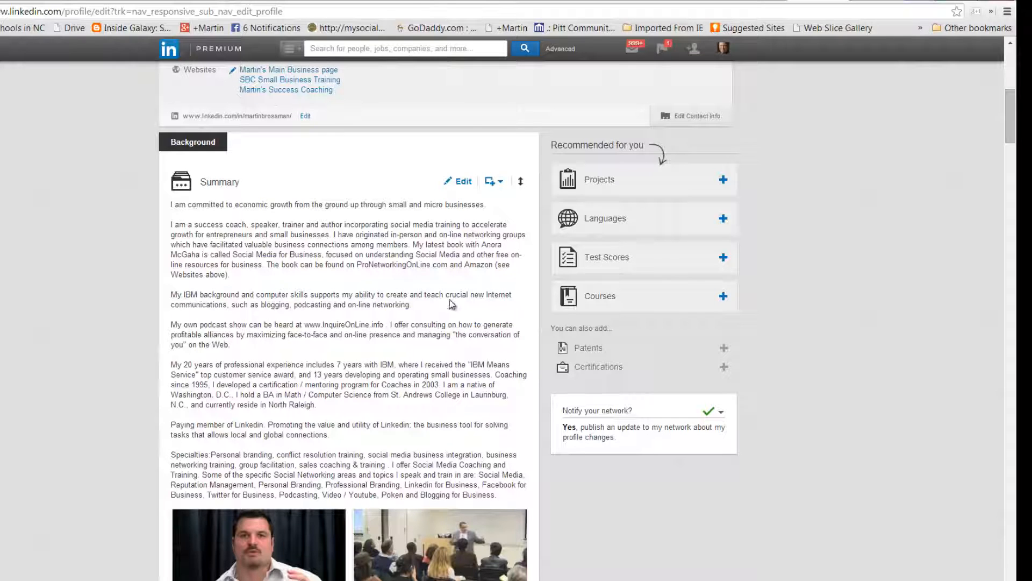
{"action": "mouse_move", "coordinate": [461, 290]}
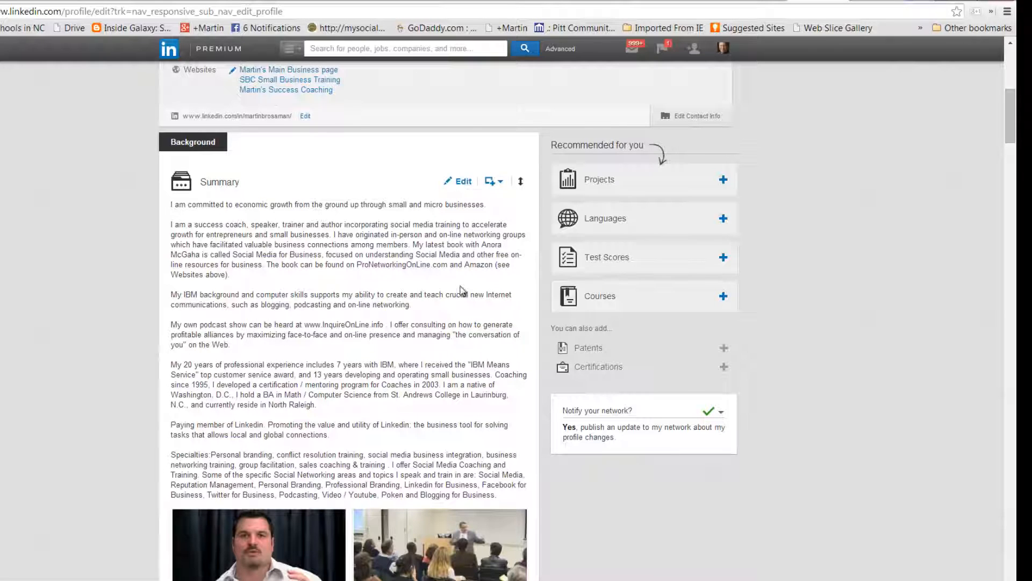
{"action": "scroll", "scroll_direction": "down", "scroll_amount": 3}
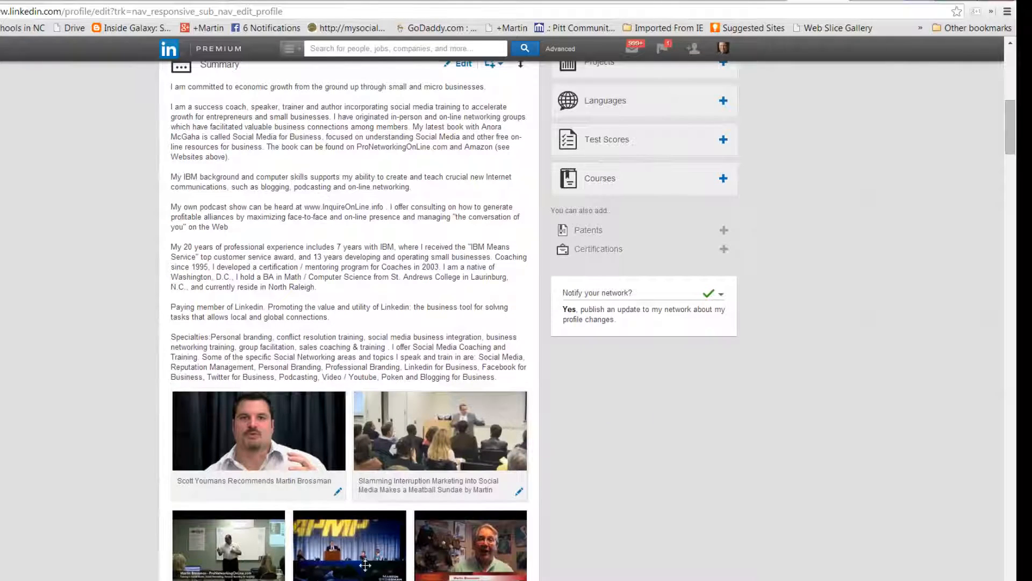
{"action": "mouse_move", "coordinate": [235, 480]}
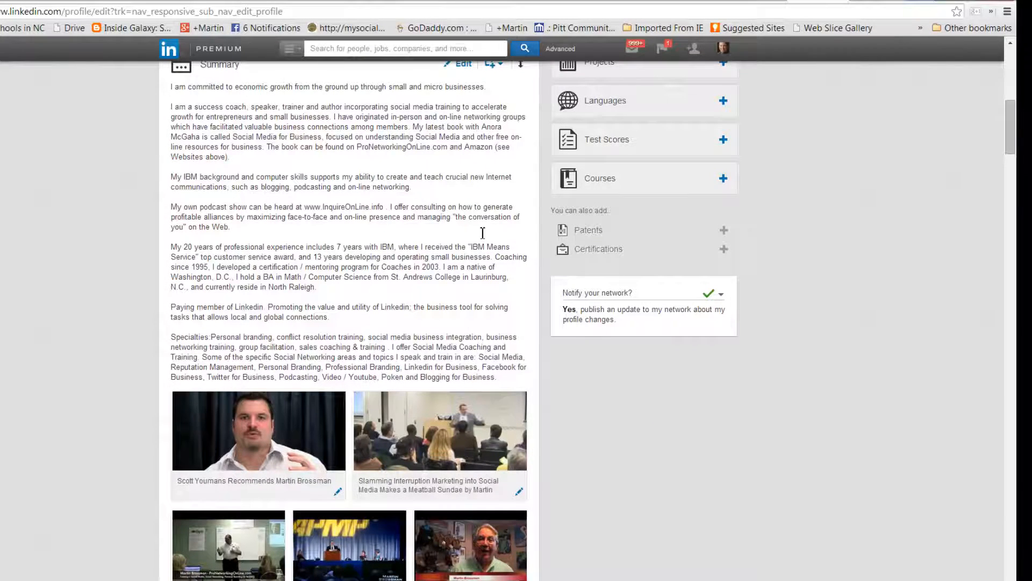
Step: Scroll past the Summary media options down to the Skills & Endorsements section
{"action": "left_click", "coordinate": [493, 63]}
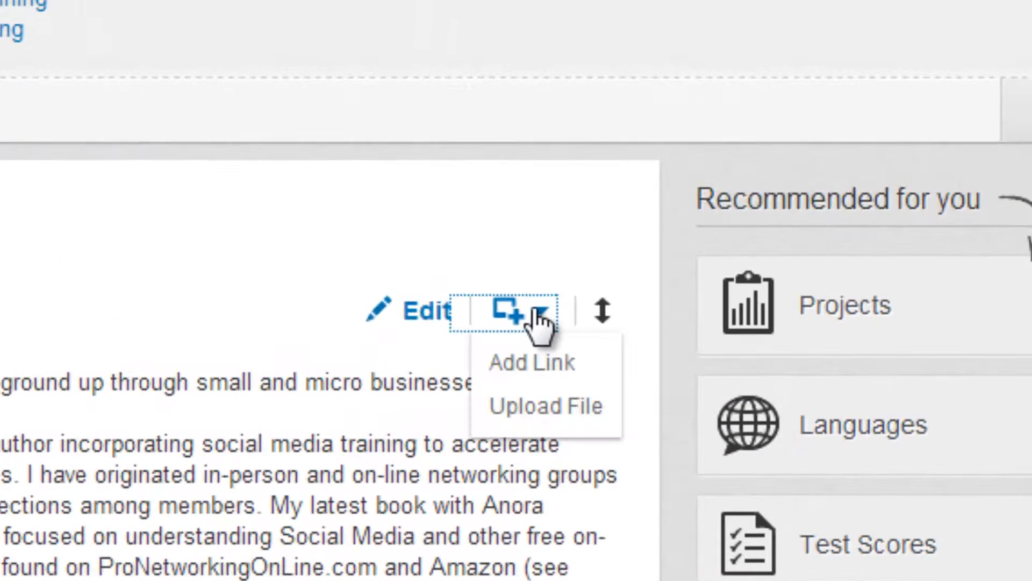
{"action": "mouse_move", "coordinate": [540, 404]}
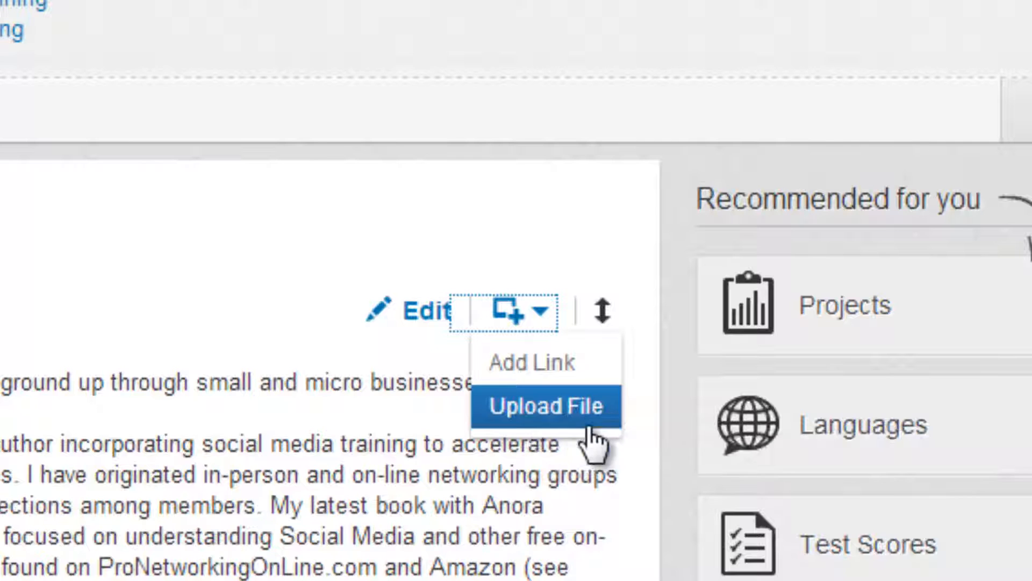
{"action": "mouse_move", "coordinate": [533, 366]}
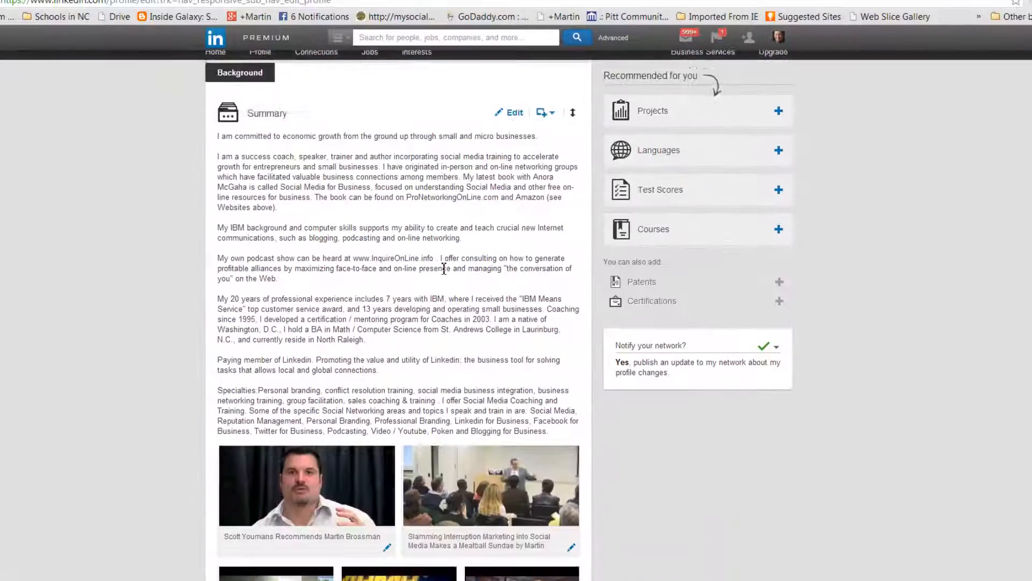
{"action": "scroll", "scroll_direction": "down", "scroll_amount": 3}
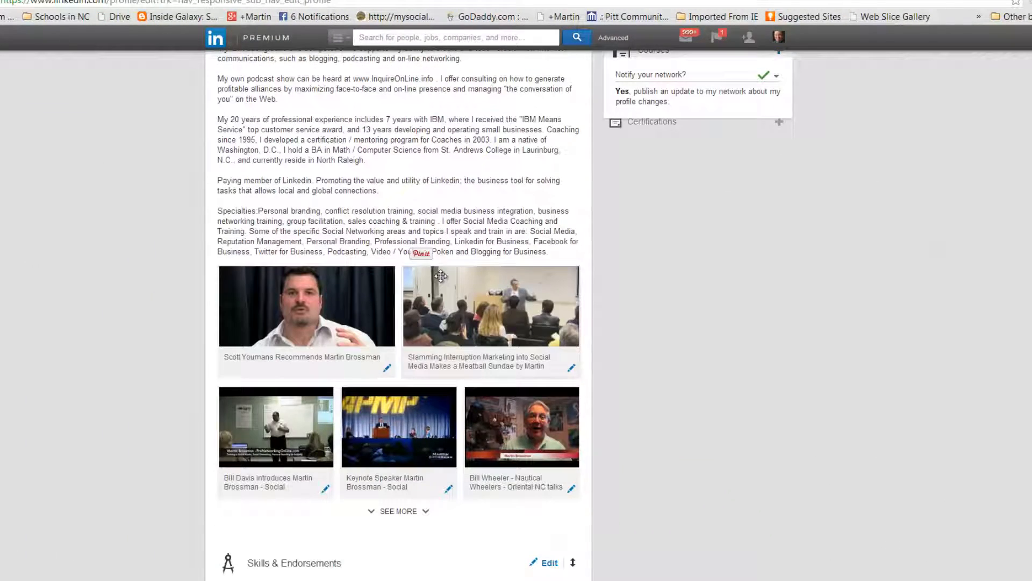
{"action": "scroll", "scroll_direction": "down", "scroll_amount": 3}
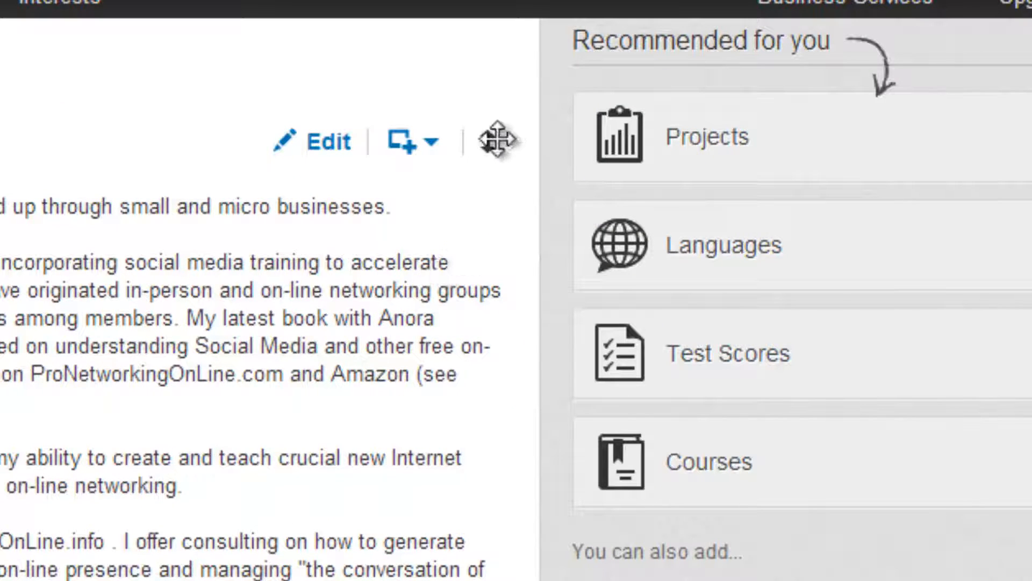
{"action": "mouse_move", "coordinate": [141, 479]}
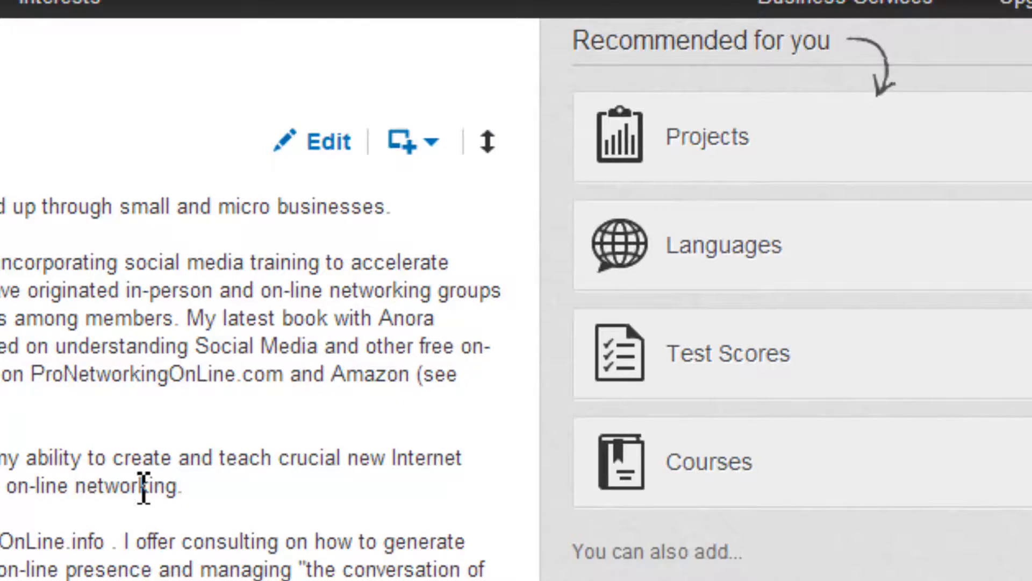
{"action": "scroll", "scroll_direction": "down", "scroll_amount": 3}
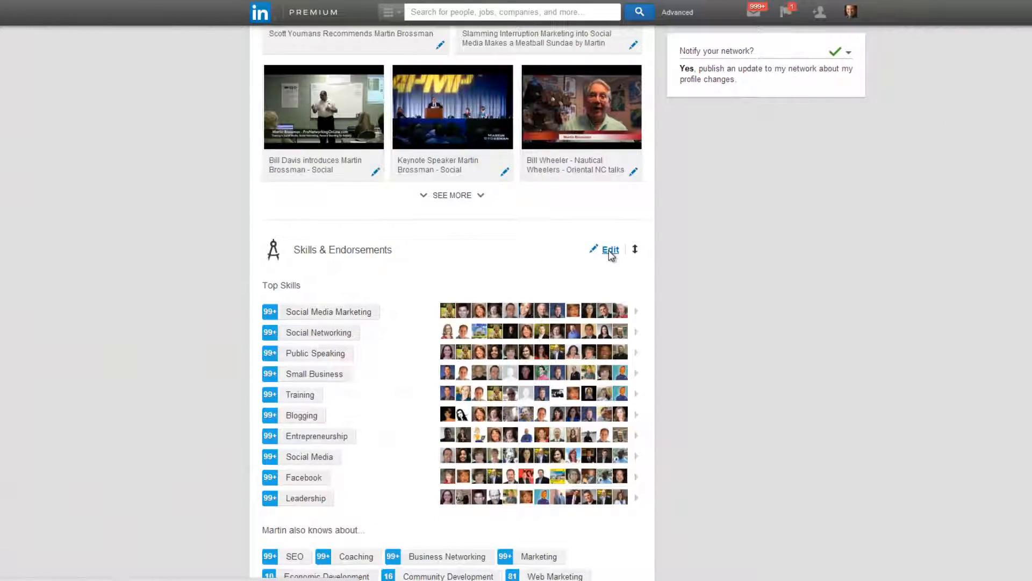
Step: Open Skills & Endorsements for editing and review the endorsement and notification checkboxes
{"action": "left_click", "coordinate": [610, 250]}
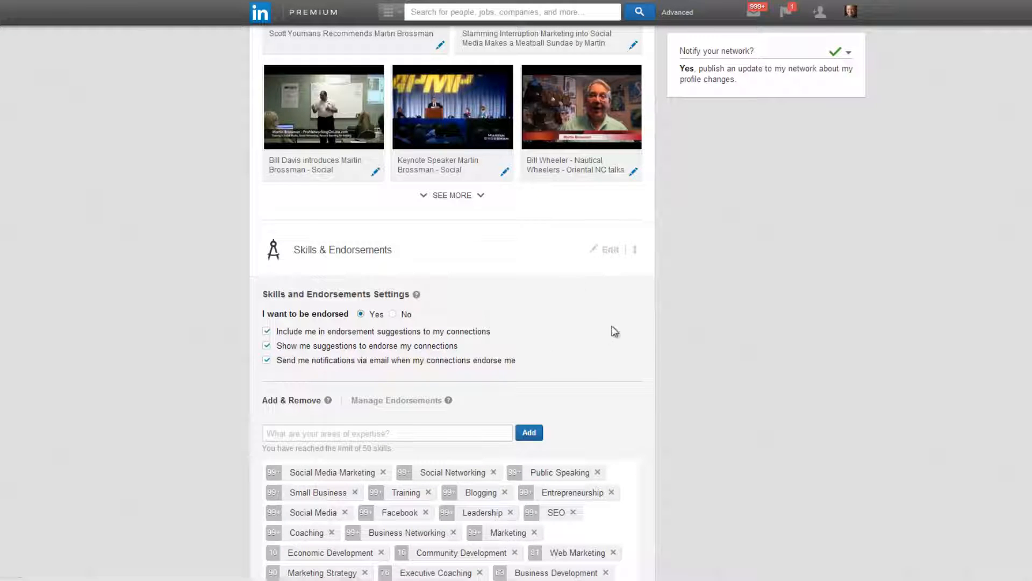
{"action": "scroll", "scroll_direction": "down", "scroll_amount": 3}
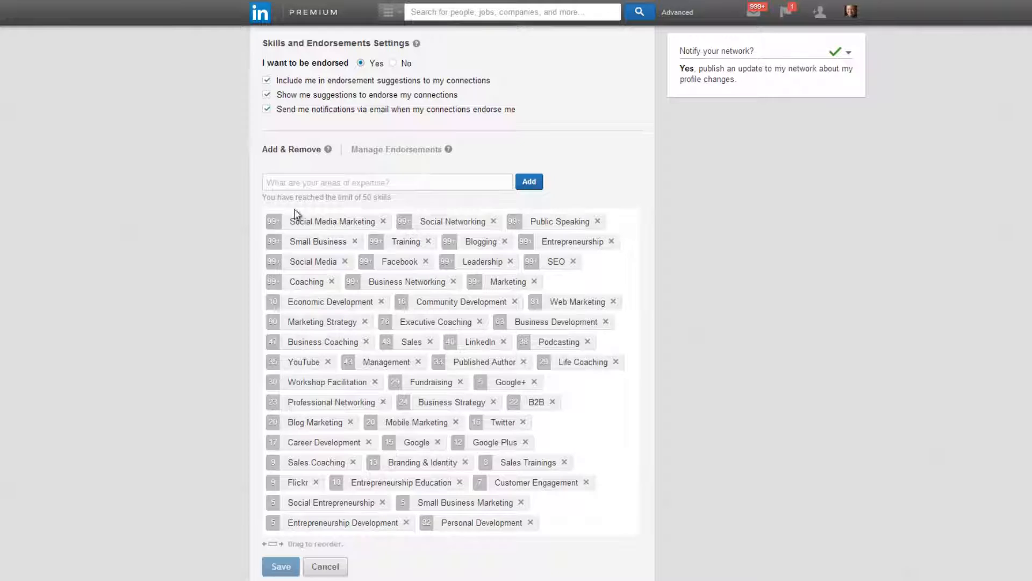
{"action": "mouse_move", "coordinate": [348, 140]}
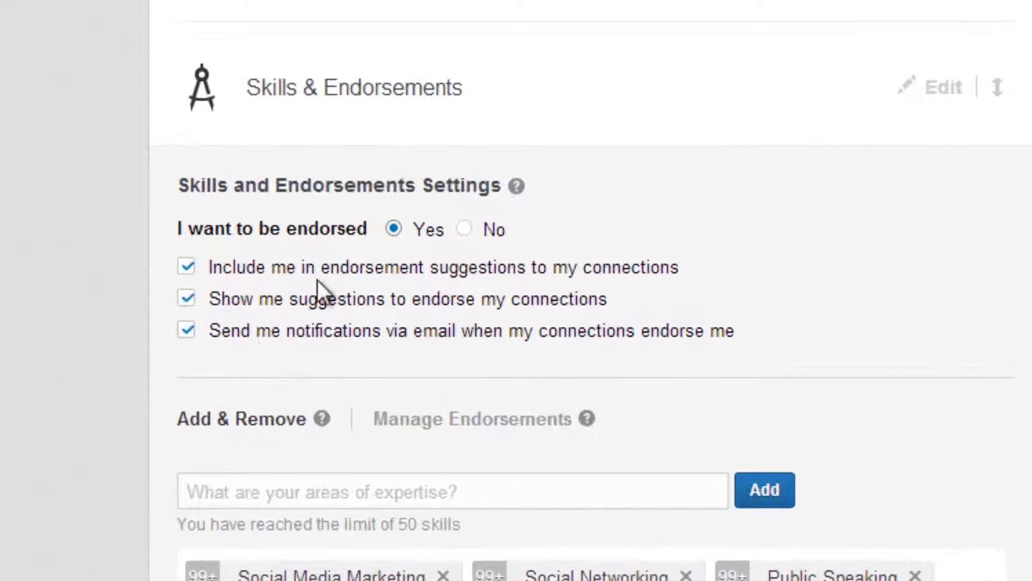
{"action": "mouse_move", "coordinate": [714, 290]}
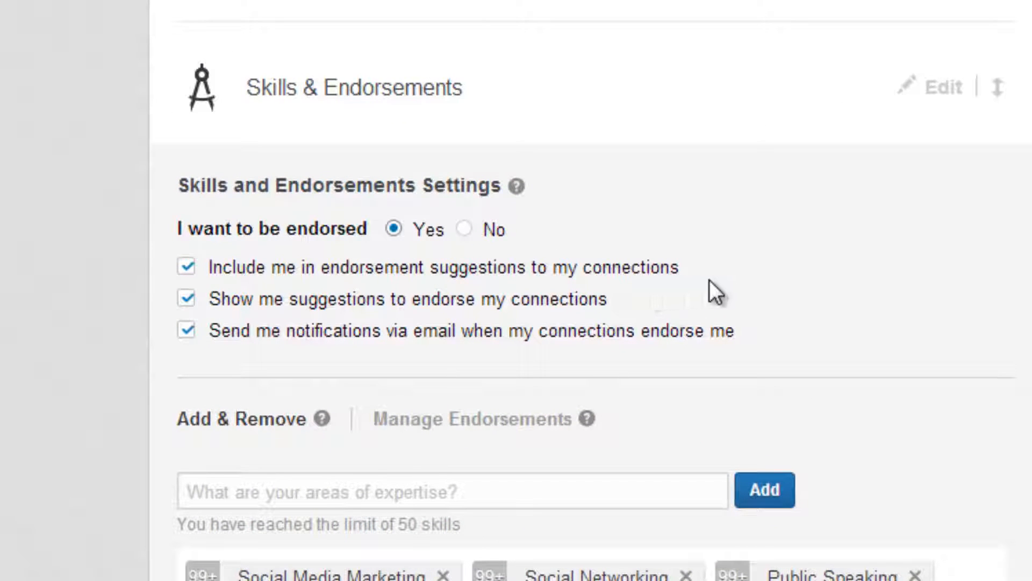
{"action": "mouse_move", "coordinate": [722, 279]}
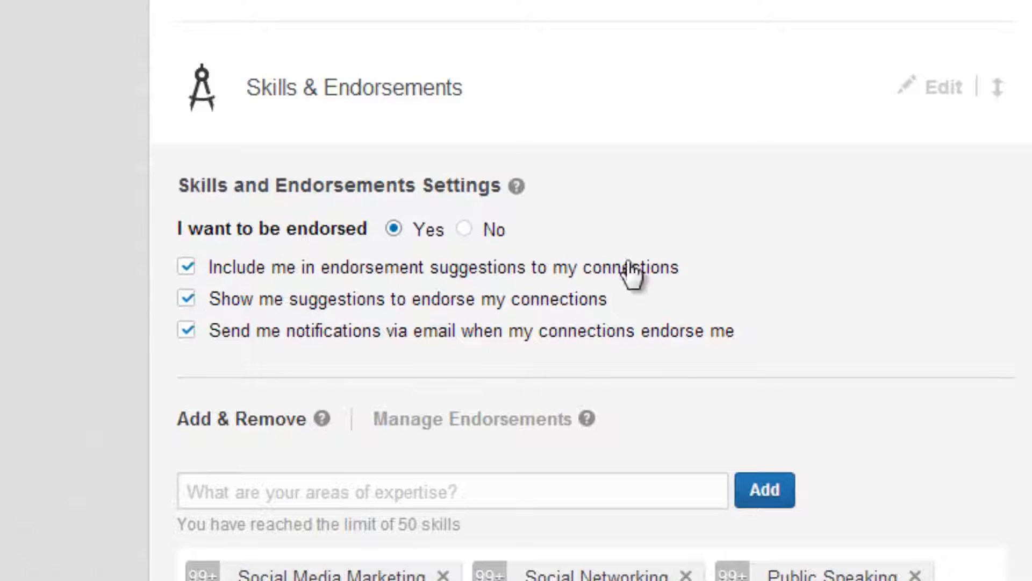
{"action": "mouse_move", "coordinate": [783, 276]}
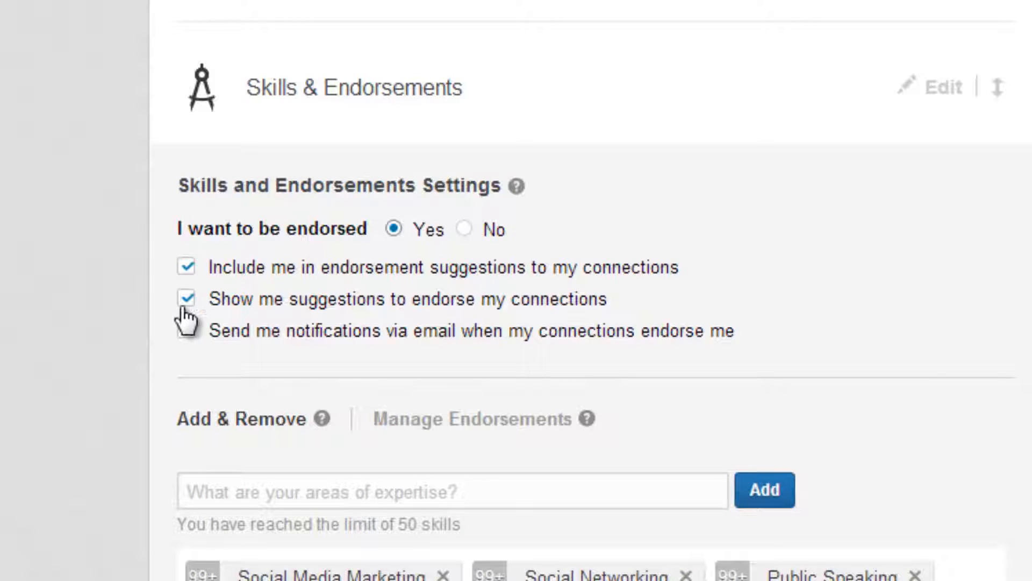
{"action": "left_click", "coordinate": [186, 330]}
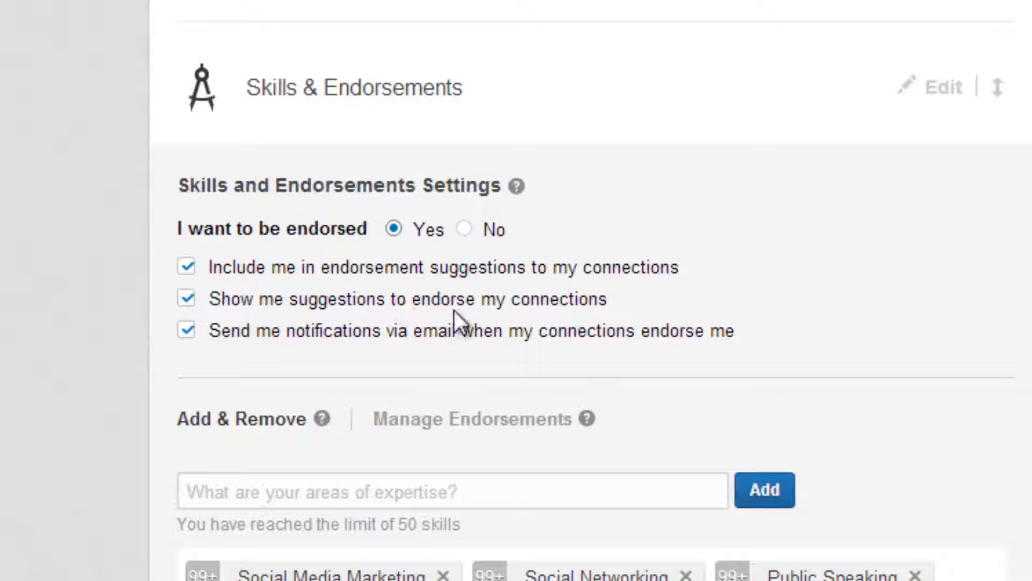
{"action": "mouse_move", "coordinate": [599, 313]}
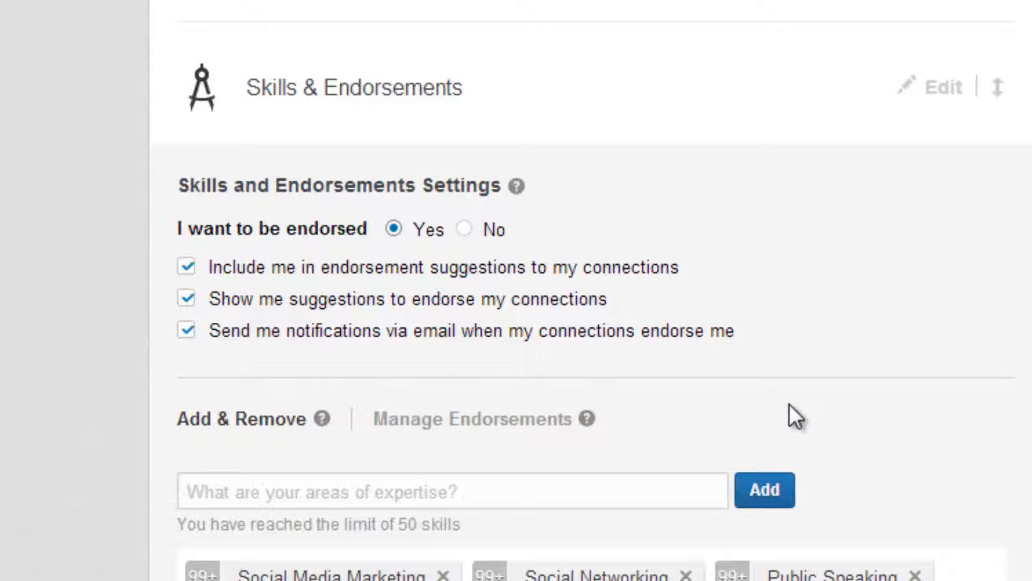
{"action": "mouse_move", "coordinate": [224, 323]}
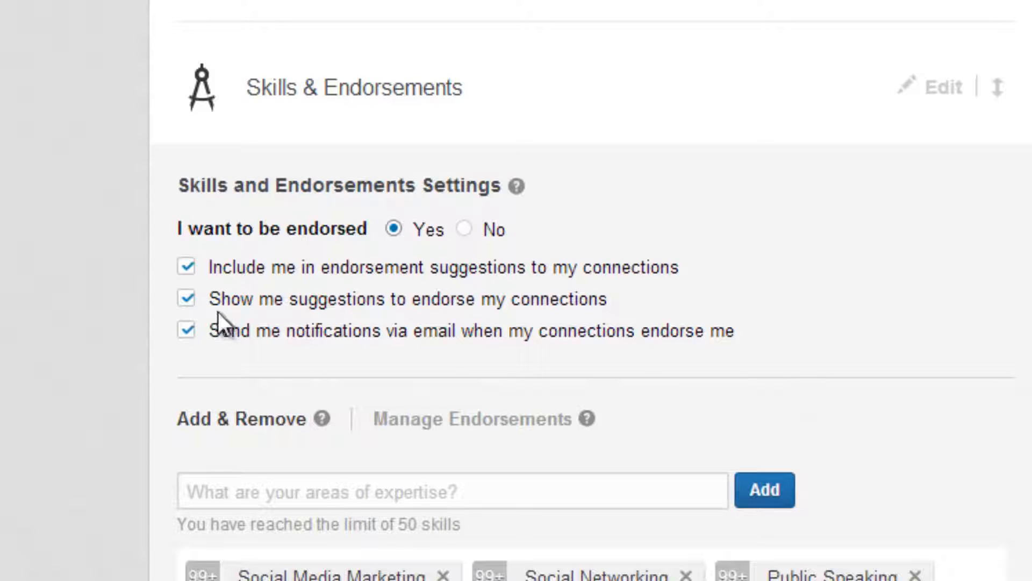
{"action": "mouse_move", "coordinate": [237, 346]}
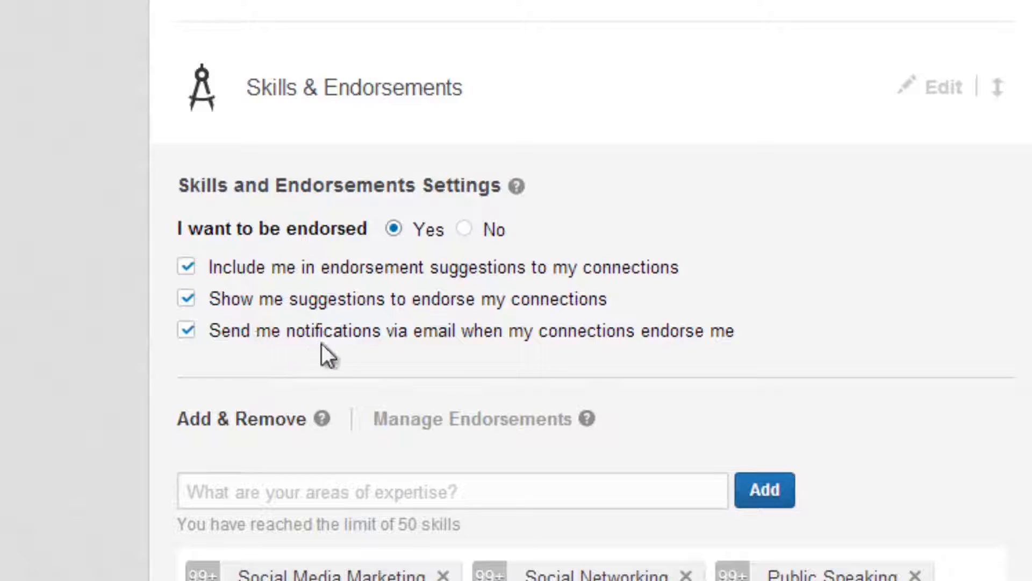
{"action": "mouse_move", "coordinate": [769, 352]}
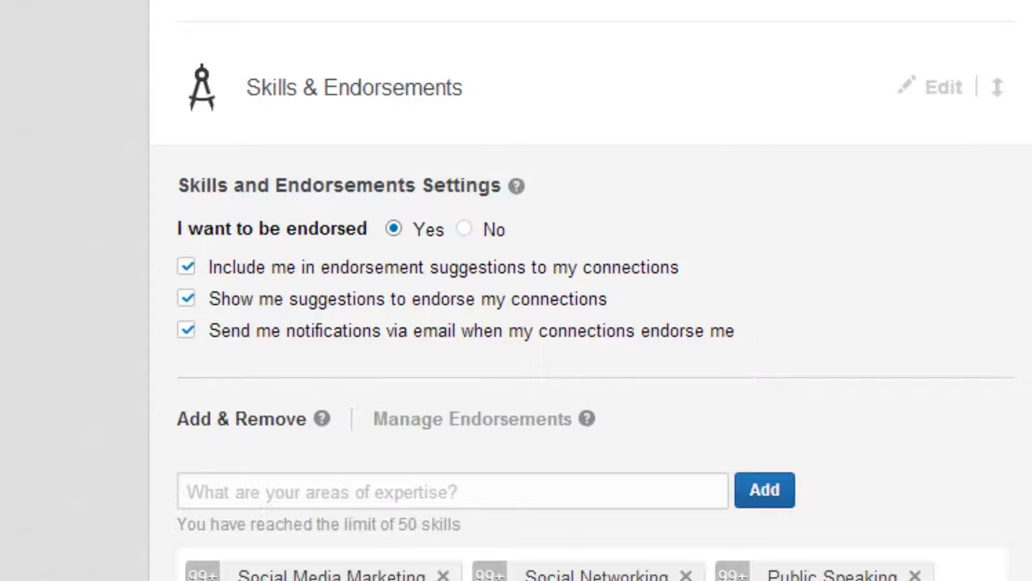
Step: Scroll through Publications, Experience, Volunteer, Honors and Education, then back to the Summary video
{"action": "scroll", "scroll_direction": "down", "scroll_amount": 3}
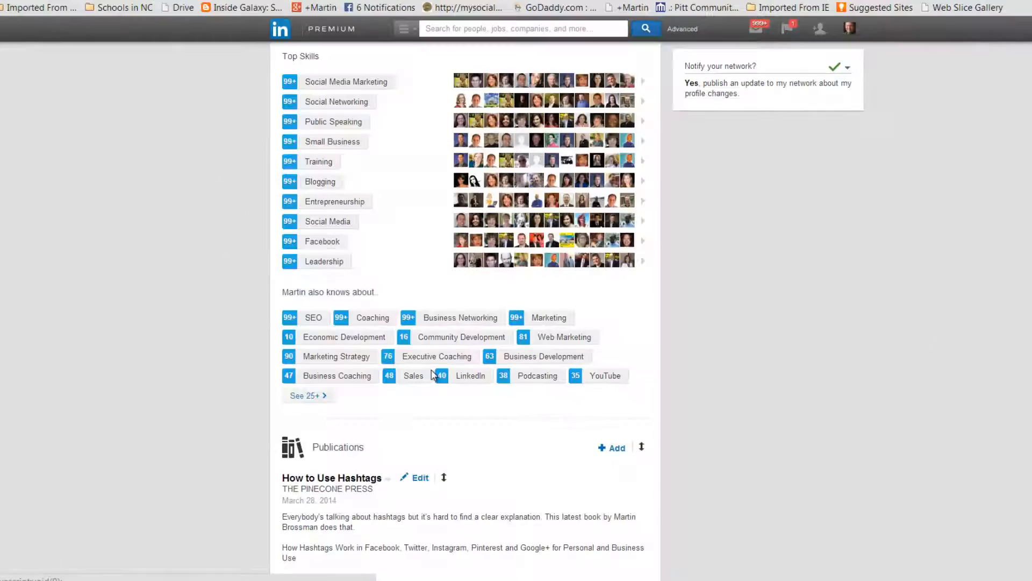
{"action": "scroll", "scroll_direction": "down", "scroll_amount": 3}
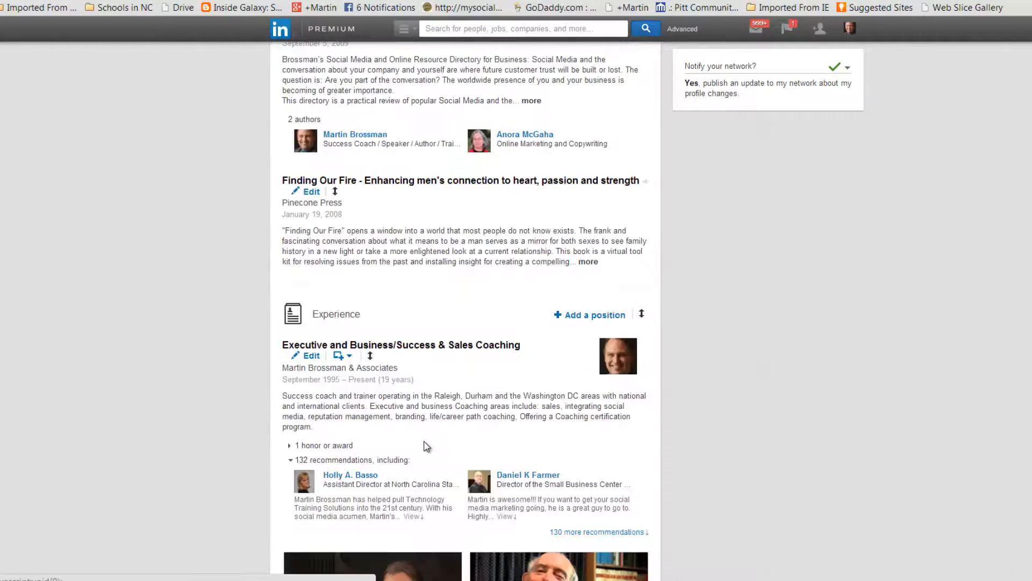
{"action": "scroll", "scroll_direction": "down", "scroll_amount": 3}
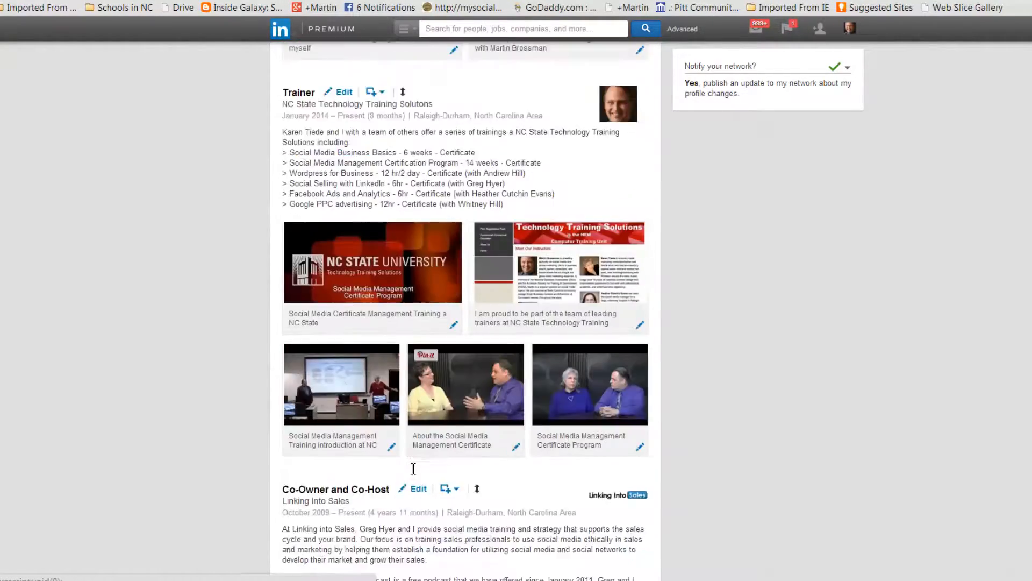
{"action": "scroll", "scroll_direction": "down", "scroll_amount": 3}
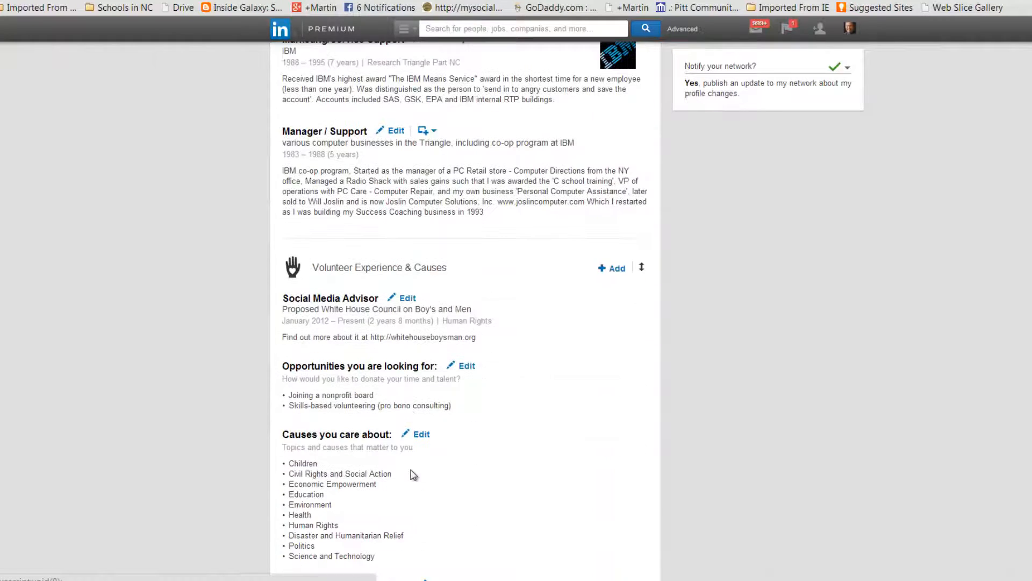
{"action": "scroll", "scroll_direction": "down", "scroll_amount": 3}
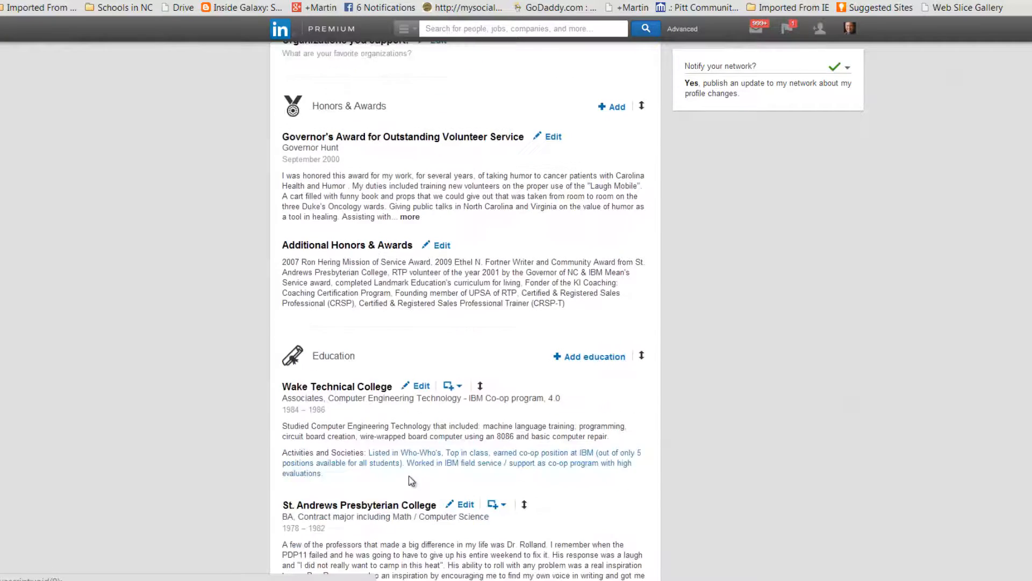
{"action": "scroll", "scroll_direction": "down", "scroll_amount": 3}
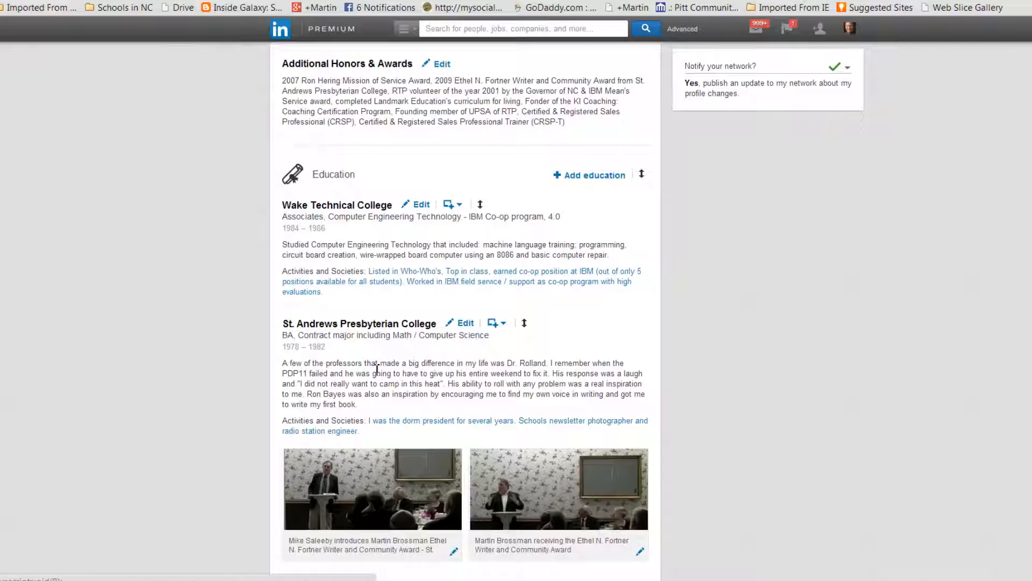
{"action": "scroll", "scroll_direction": "down", "scroll_amount": 3}
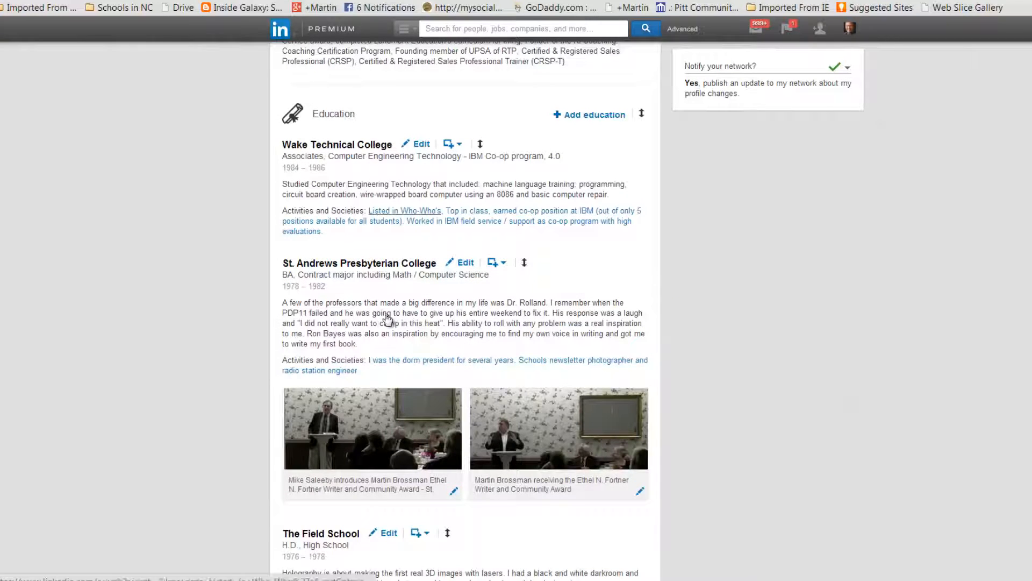
{"action": "scroll", "scroll_direction": "down", "scroll_amount": 3}
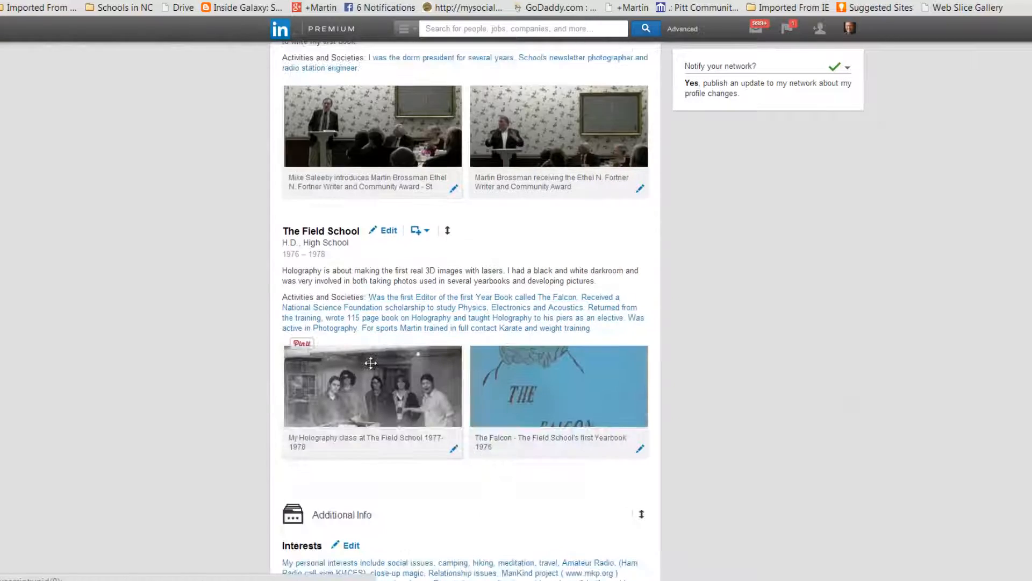
{"action": "scroll", "scroll_direction": "down", "scroll_amount": 3}
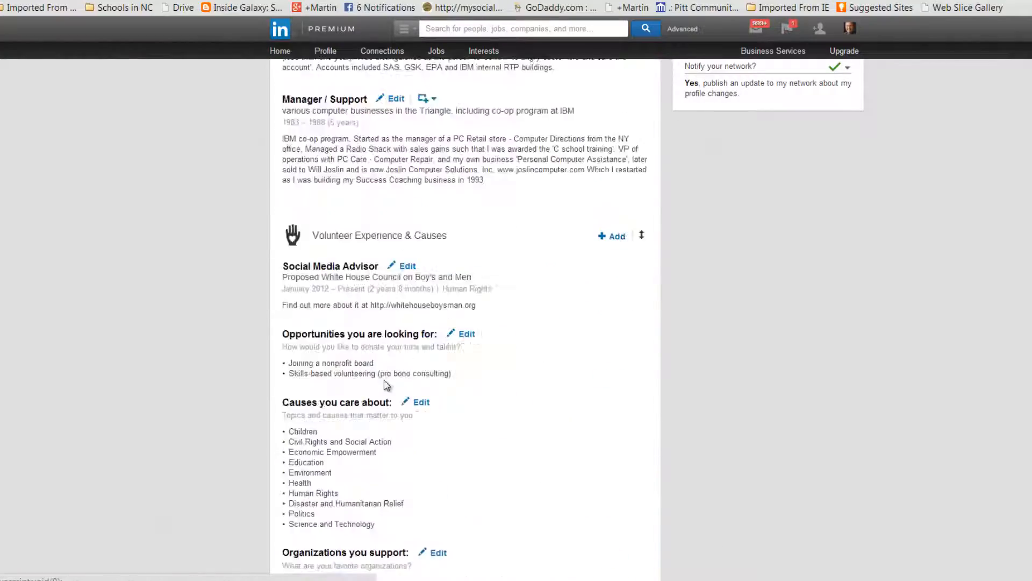
{"action": "scroll", "scroll_direction": "up", "scroll_amount": 3}
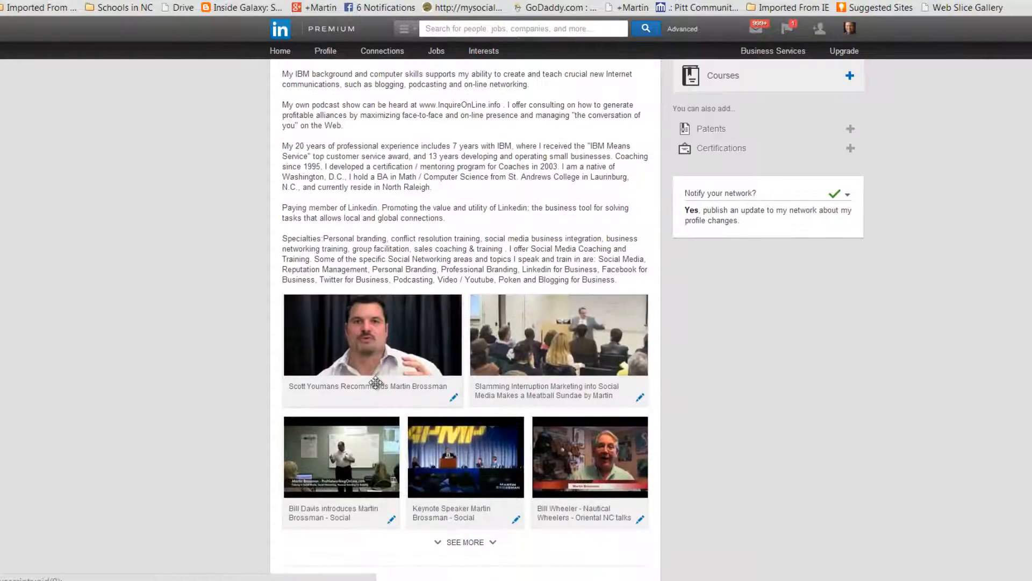
Step: Scroll to the profile header showing name, headline, location and photos
{"action": "scroll", "scroll_direction": "up", "scroll_amount": 3}
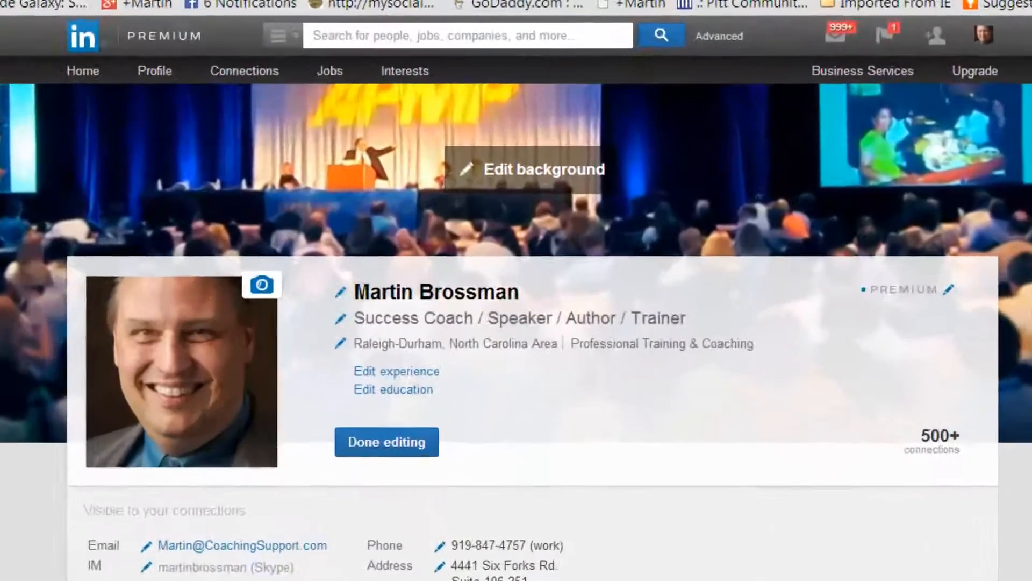
{"action": "scroll", "scroll_direction": "down", "scroll_amount": 3}
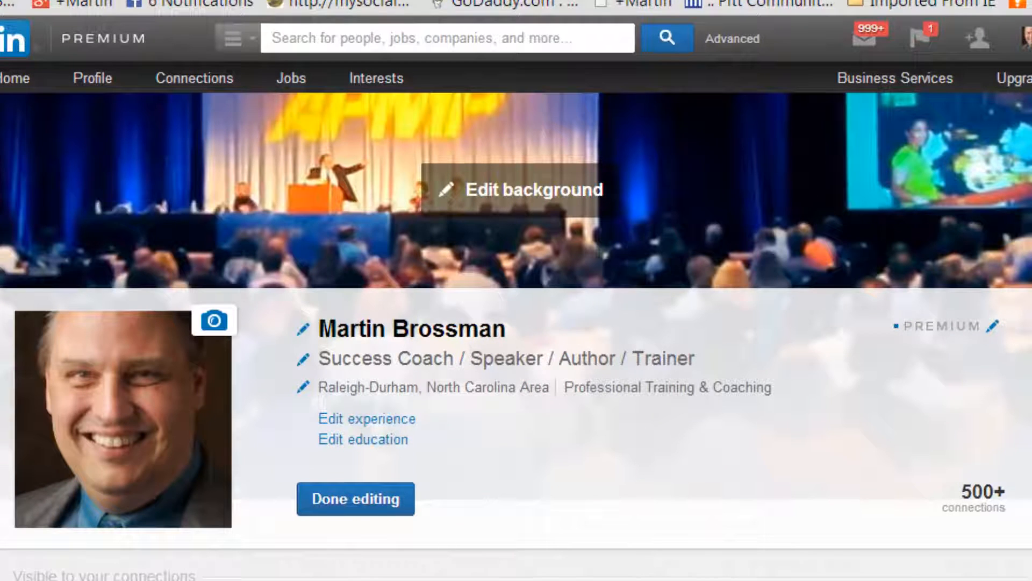